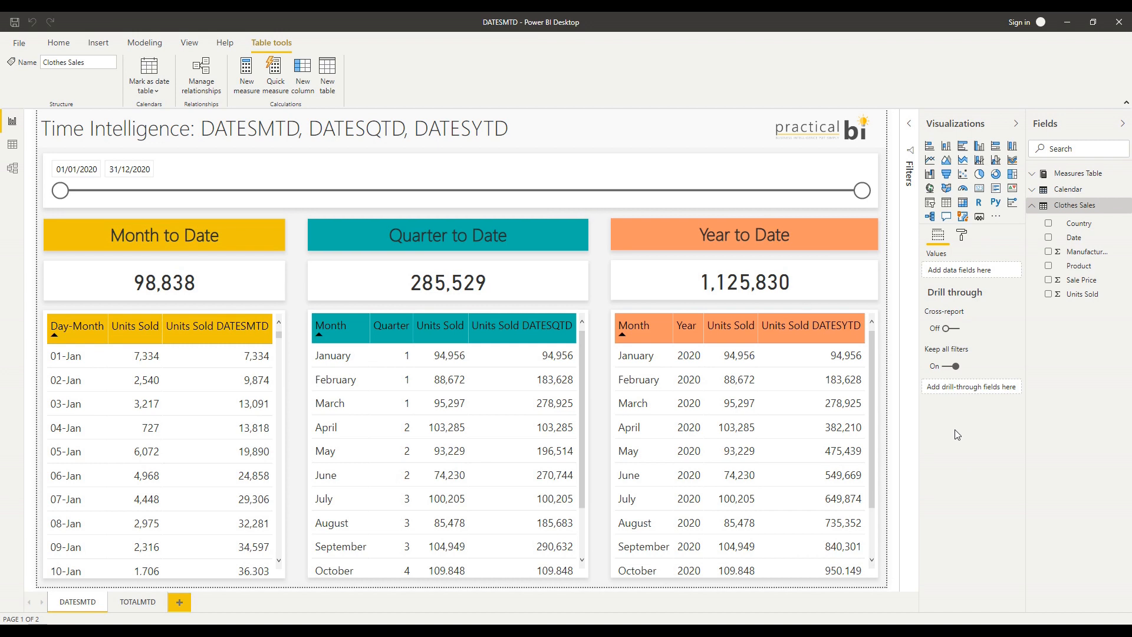
mouse_move(906, 486)
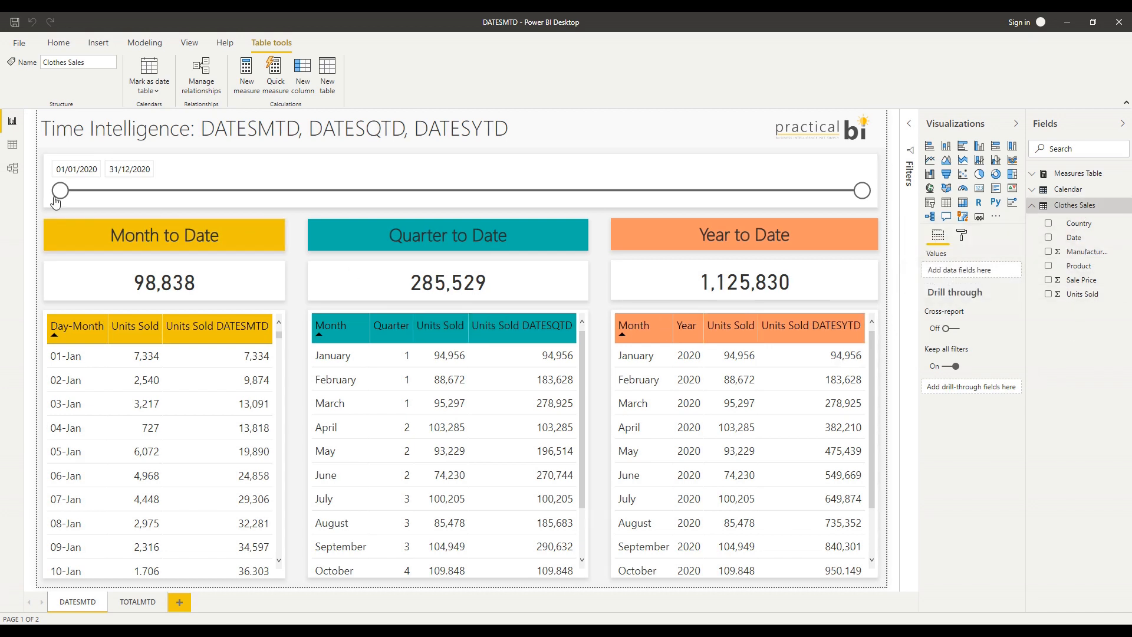
Show the Model view with the Calendar-to-Clothes Sales relationship and the Measures Table.
click(10, 168)
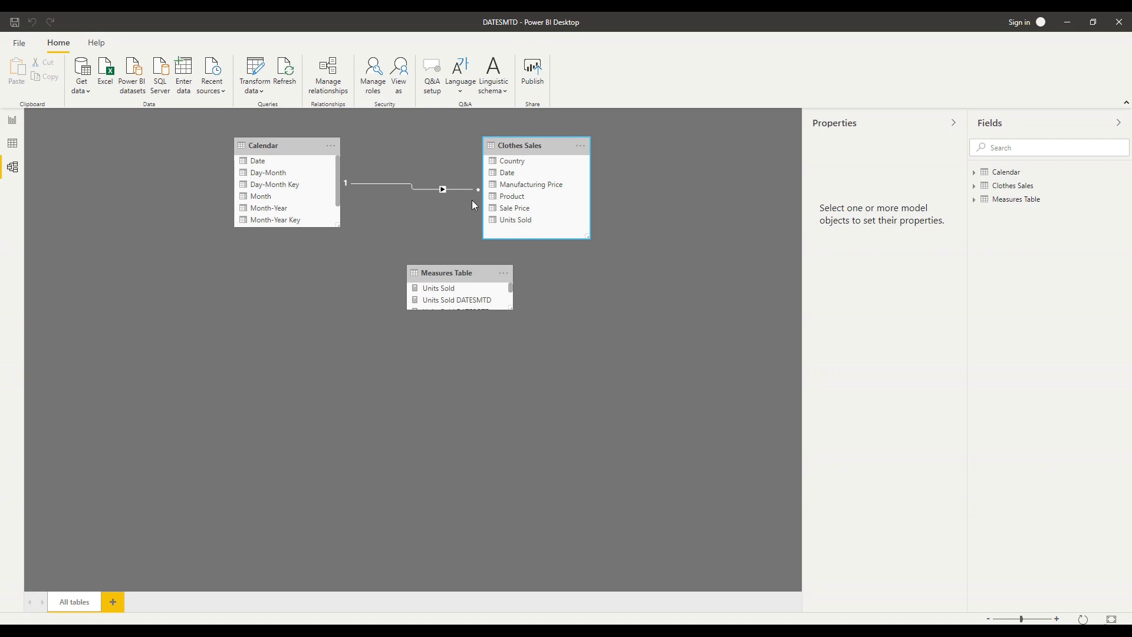
mouse_move(297, 165)
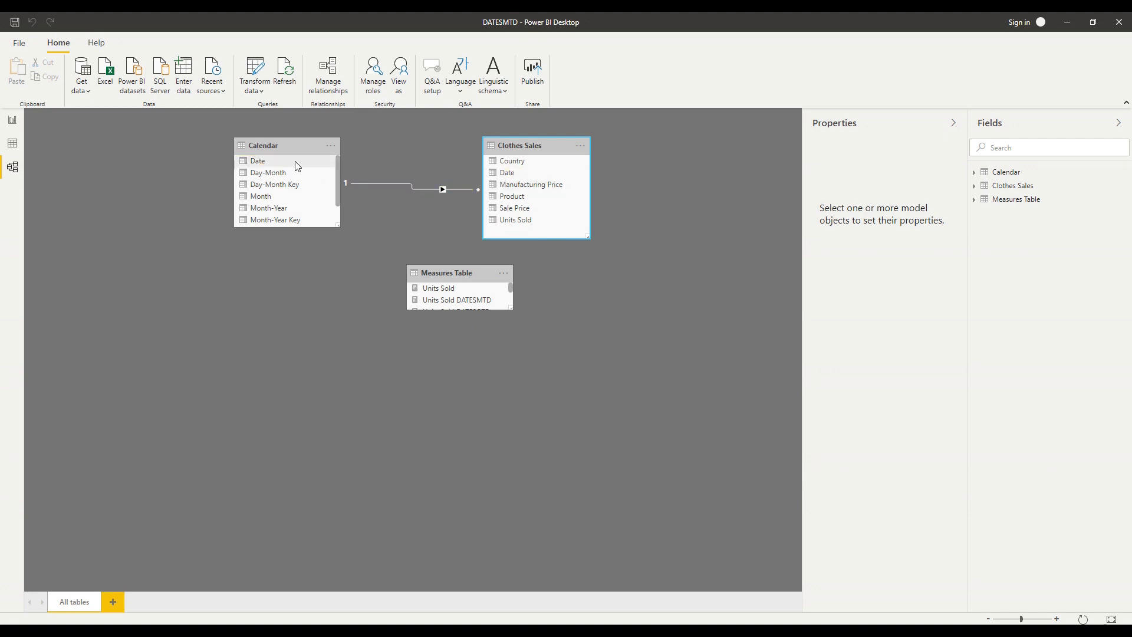
mouse_move(13, 143)
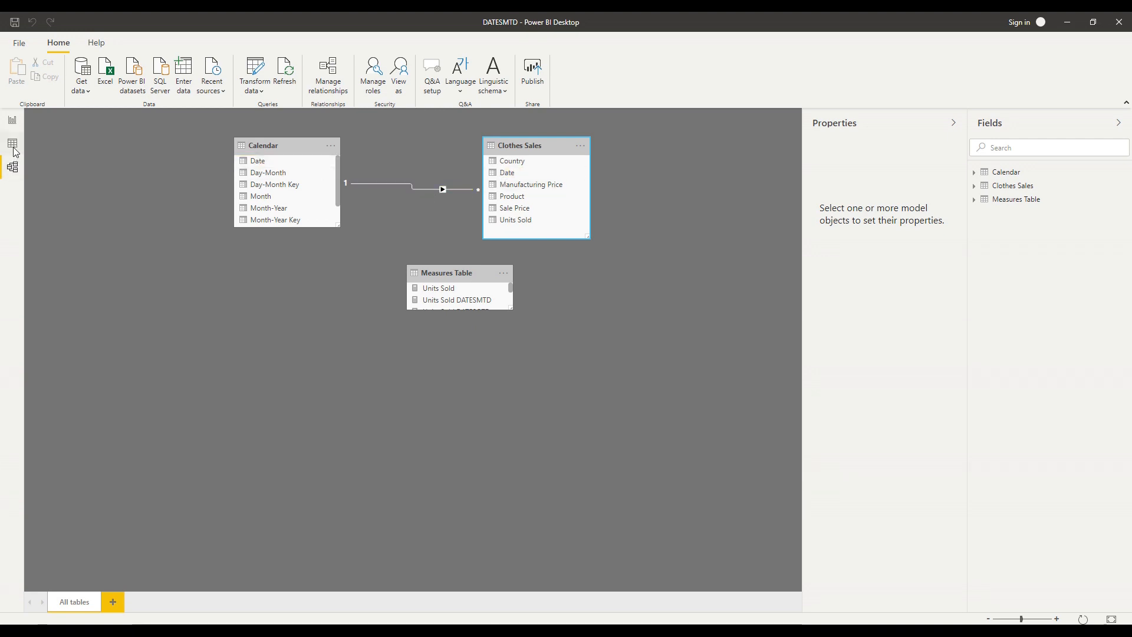
Show the Calendar table's 366 rows of 2020 dates in Data view.
click(13, 144)
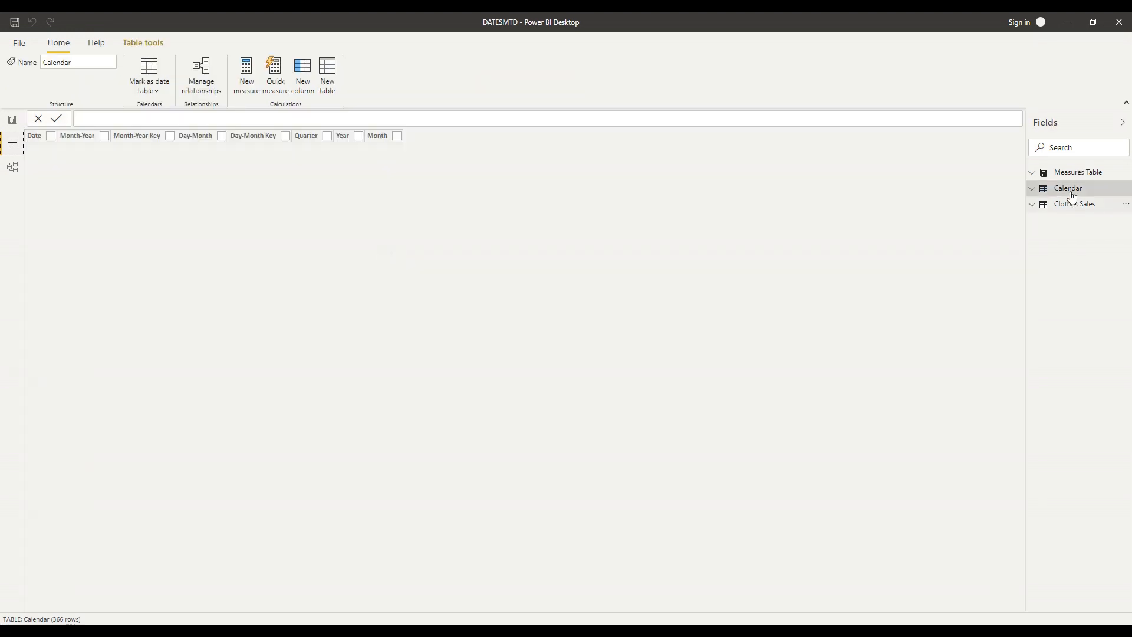
click(1069, 188)
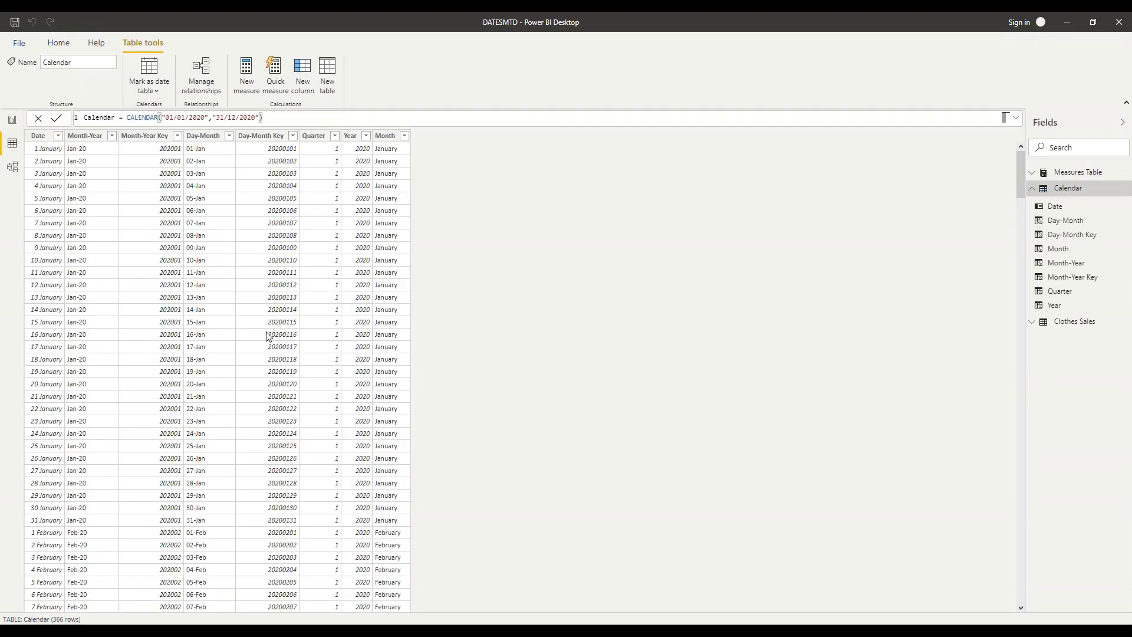
mouse_move(232, 265)
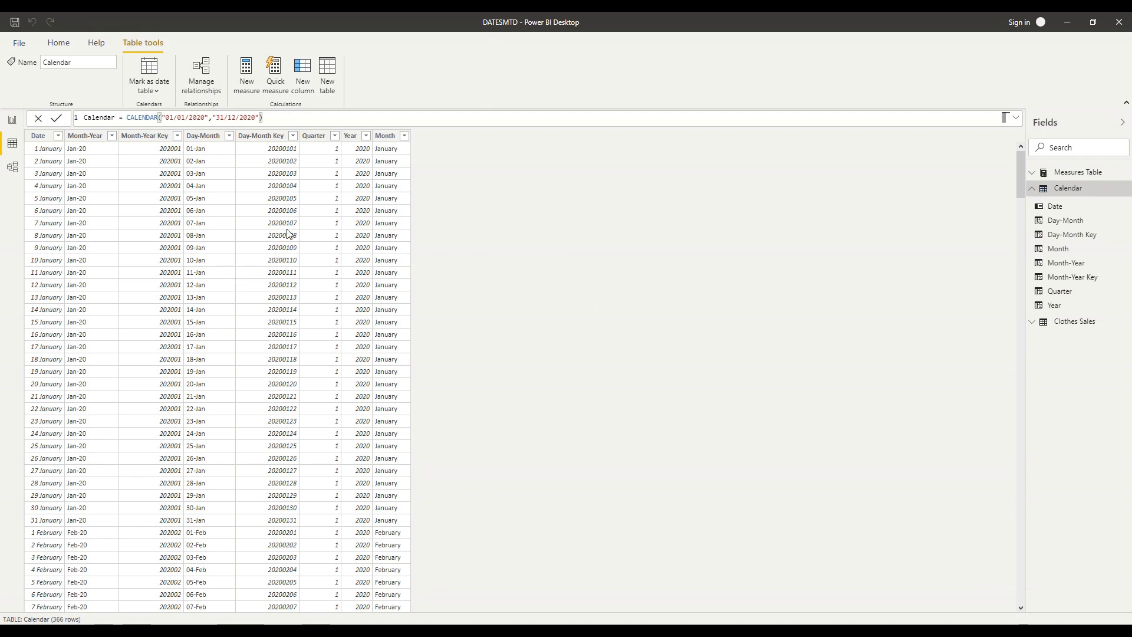
mouse_move(332, 210)
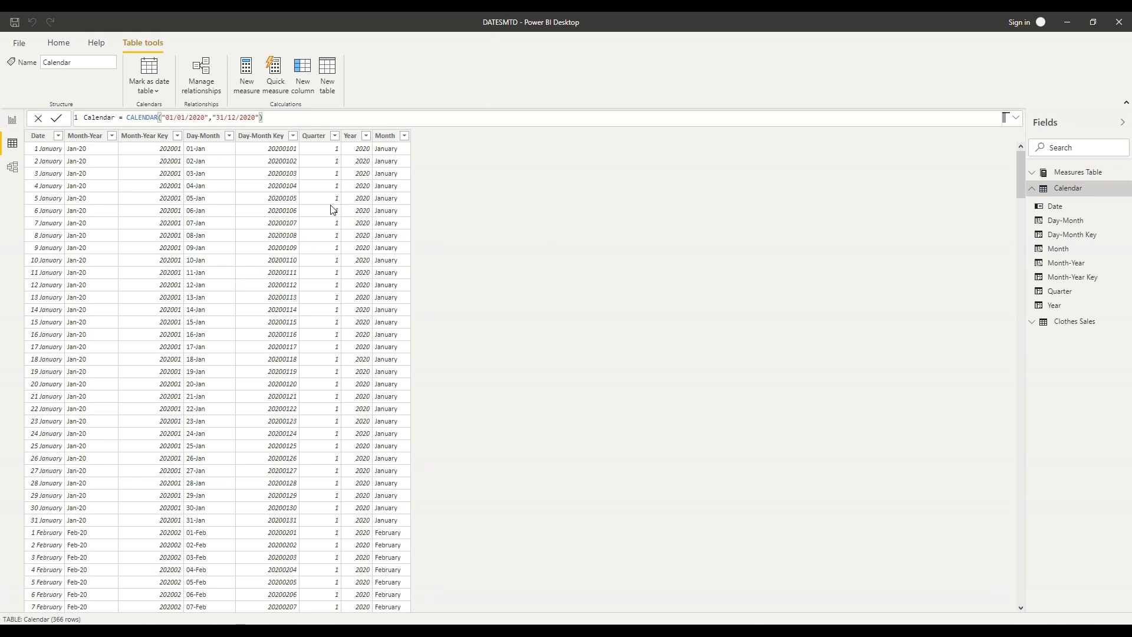
mouse_move(221, 155)
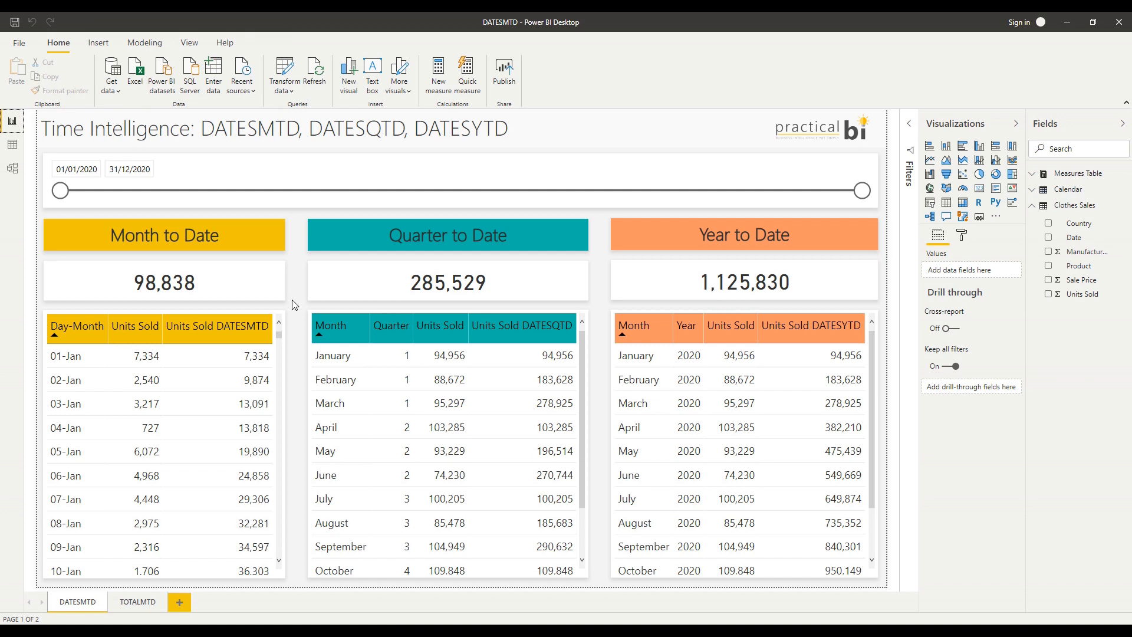
mouse_move(295, 300)
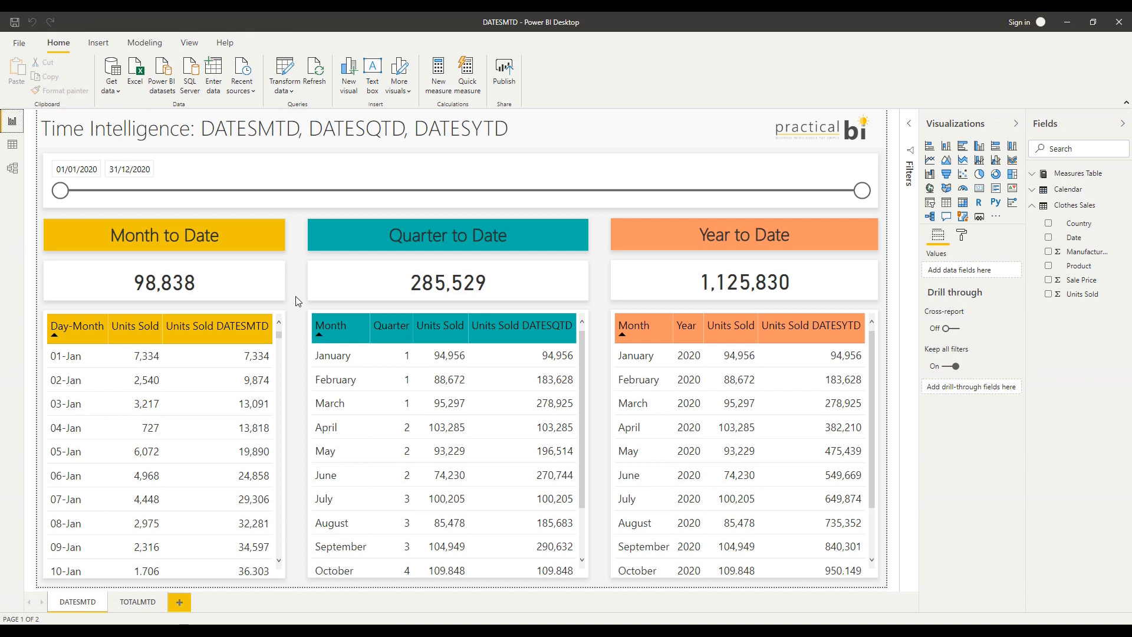
mouse_move(212, 281)
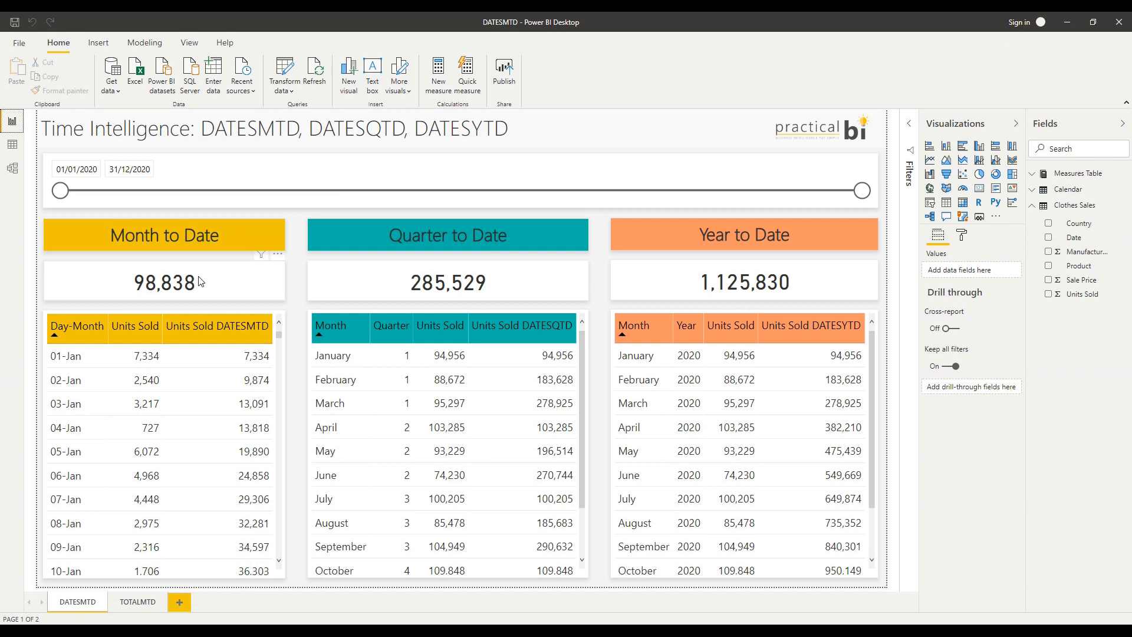
mouse_move(172, 300)
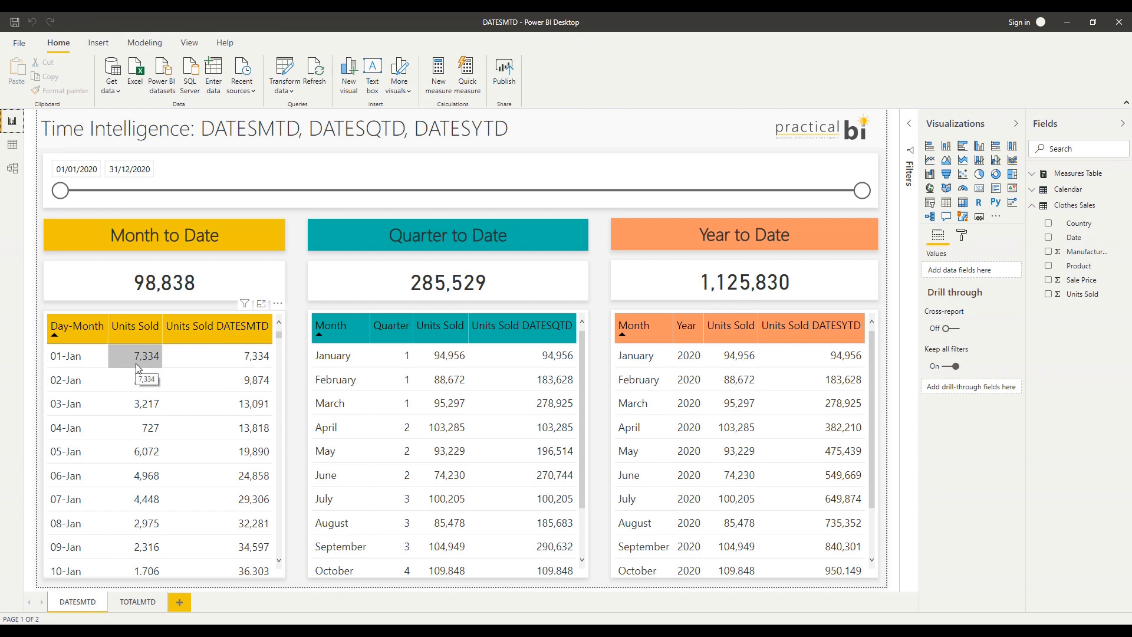
mouse_move(151, 369)
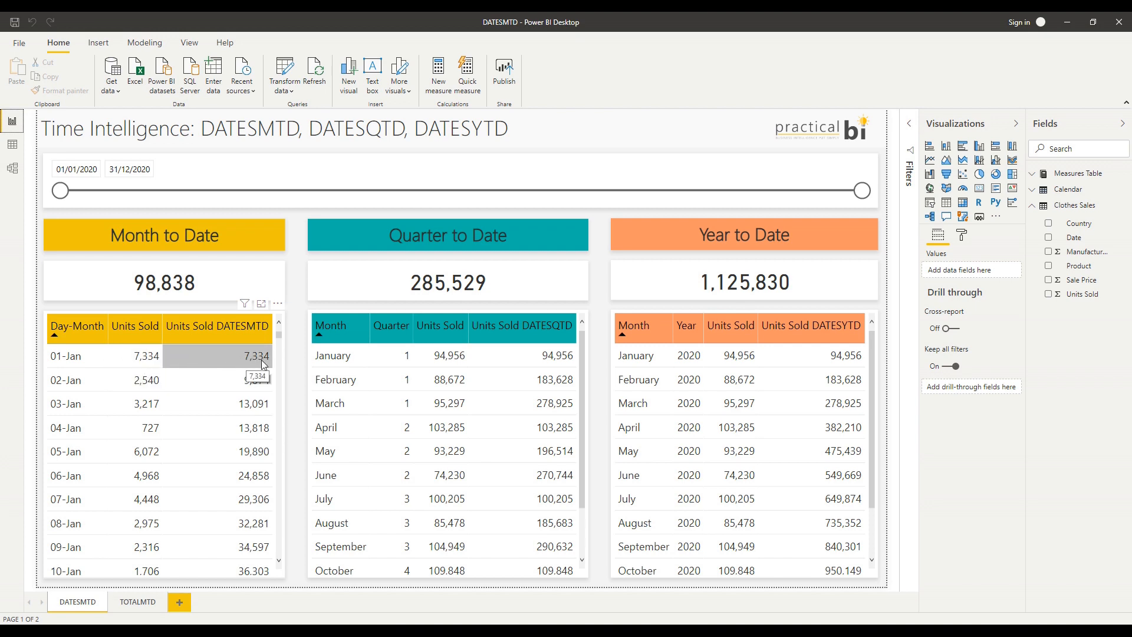
mouse_move(260, 366)
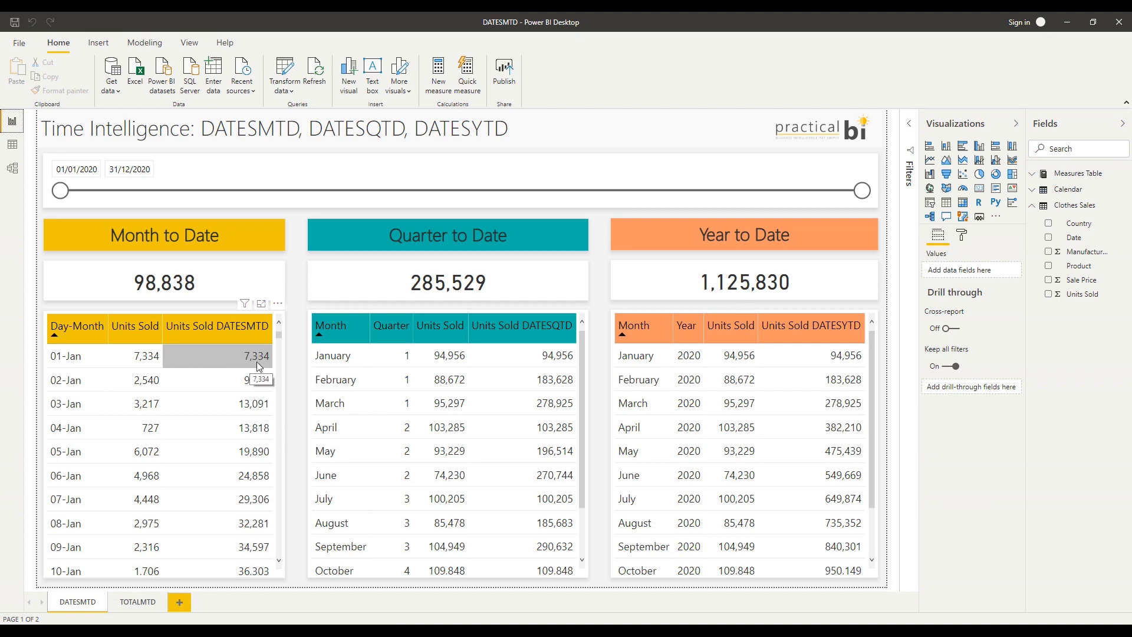
mouse_move(246, 380)
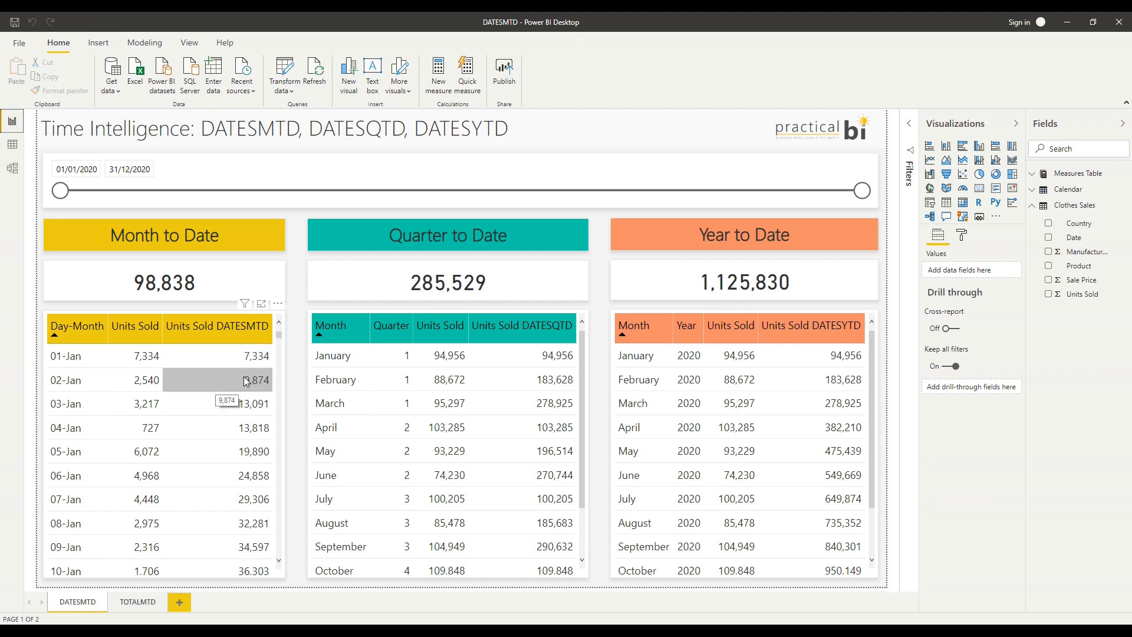
mouse_move(259, 389)
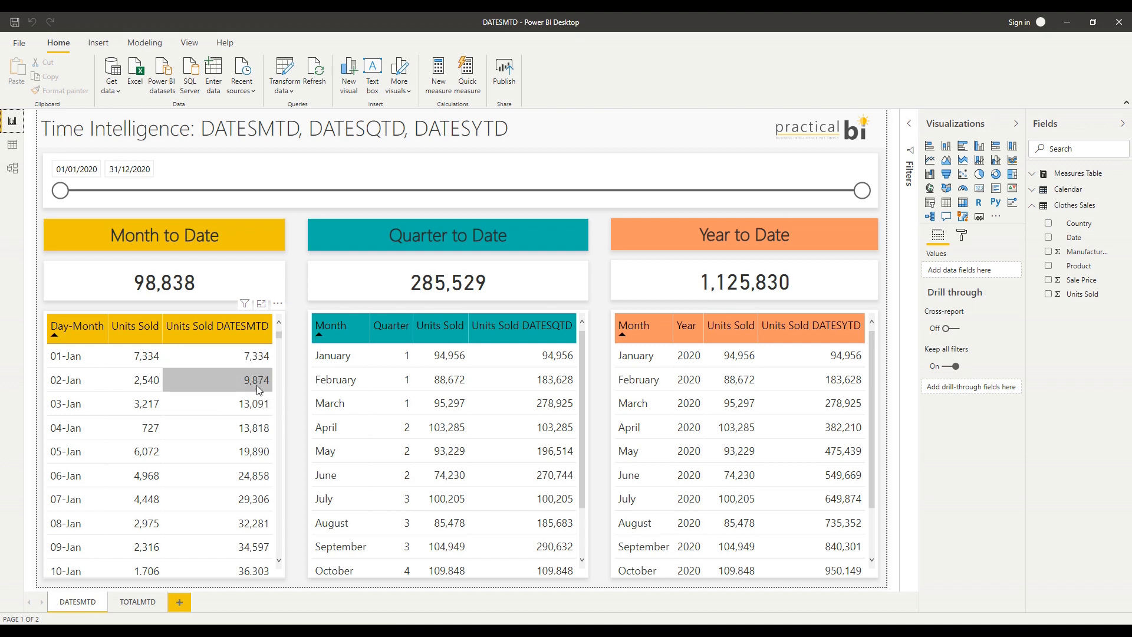
mouse_move(130, 391)
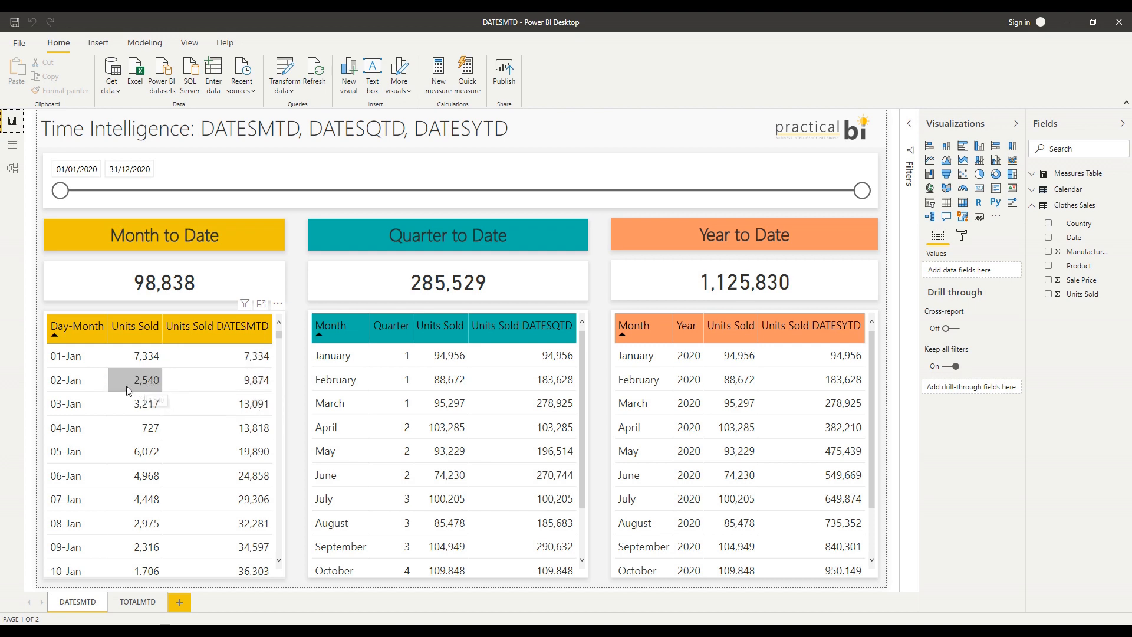
mouse_move(246, 384)
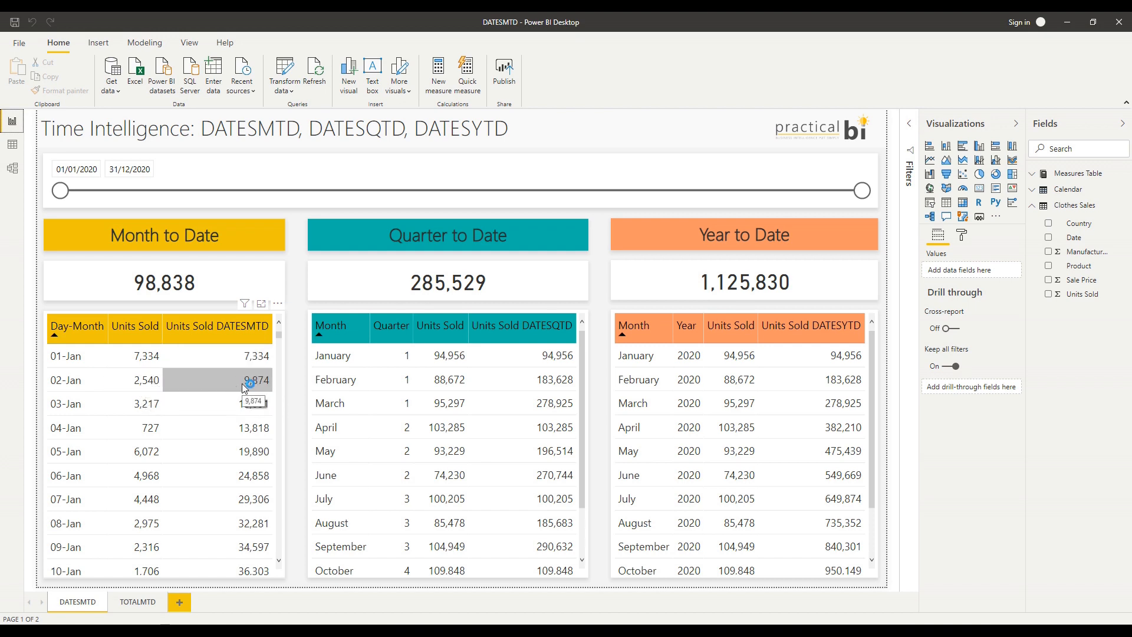
mouse_move(243, 438)
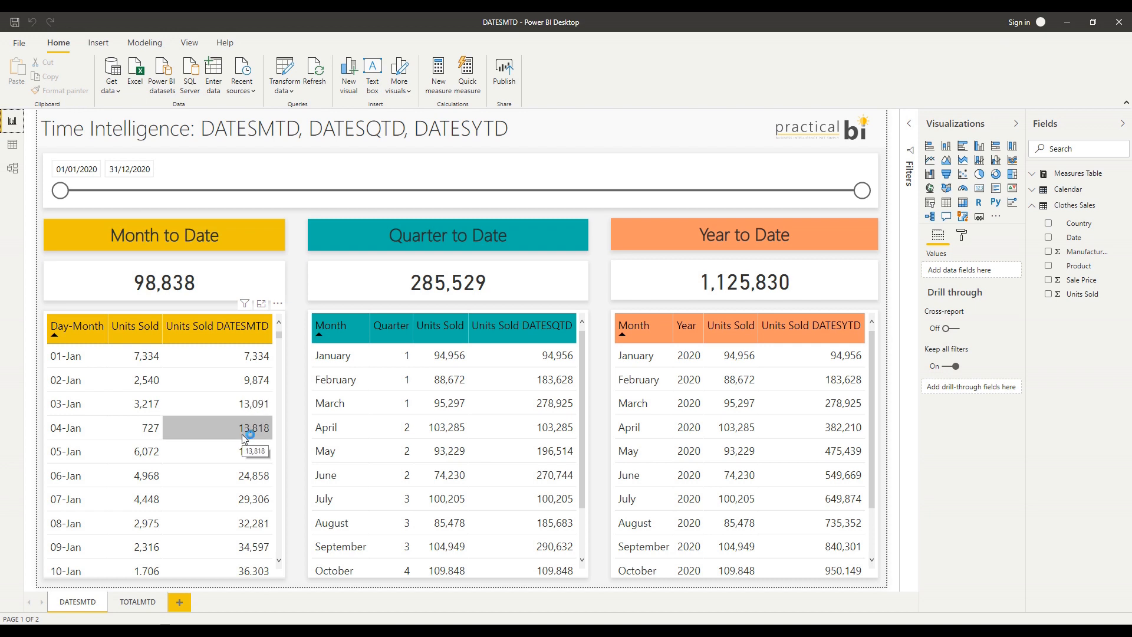
scroll(down, 3)
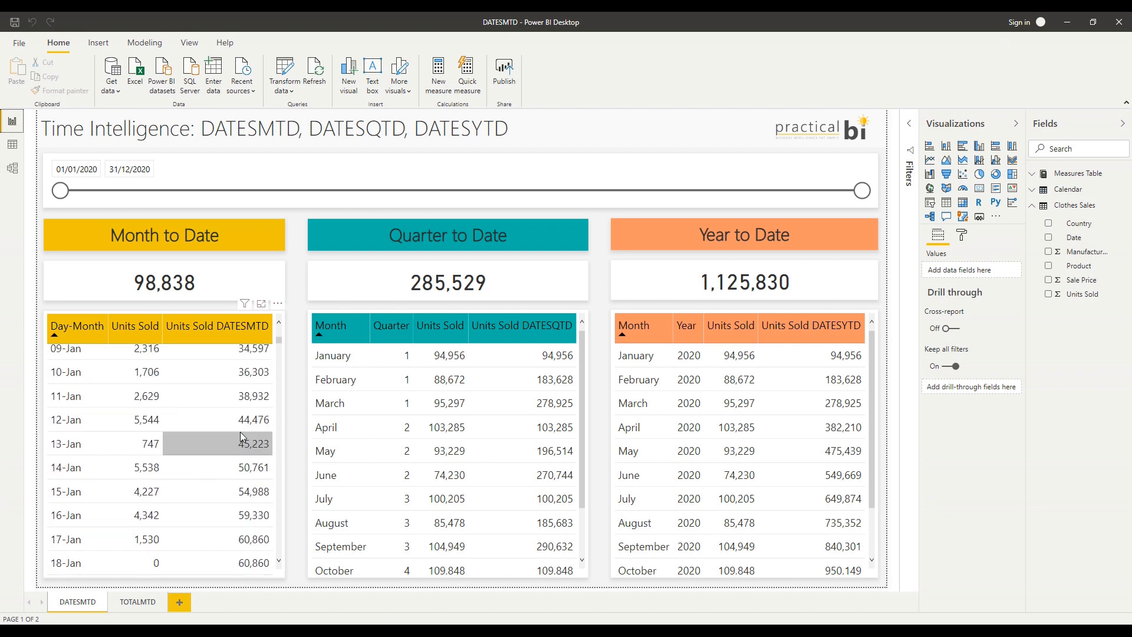
scroll(down, 3)
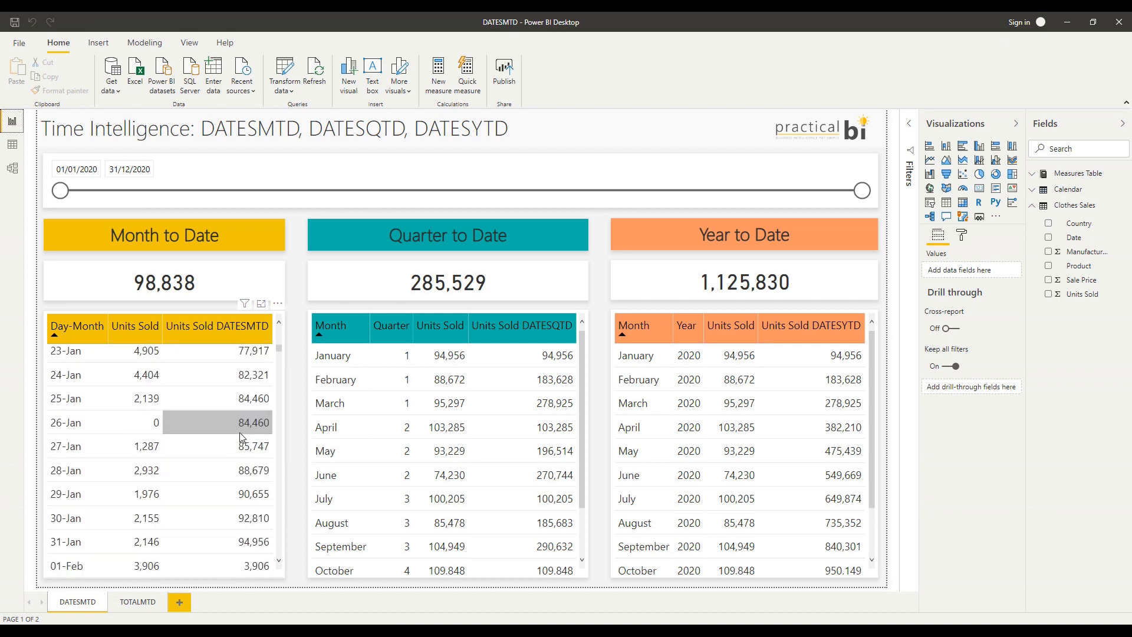
scroll(down, 3)
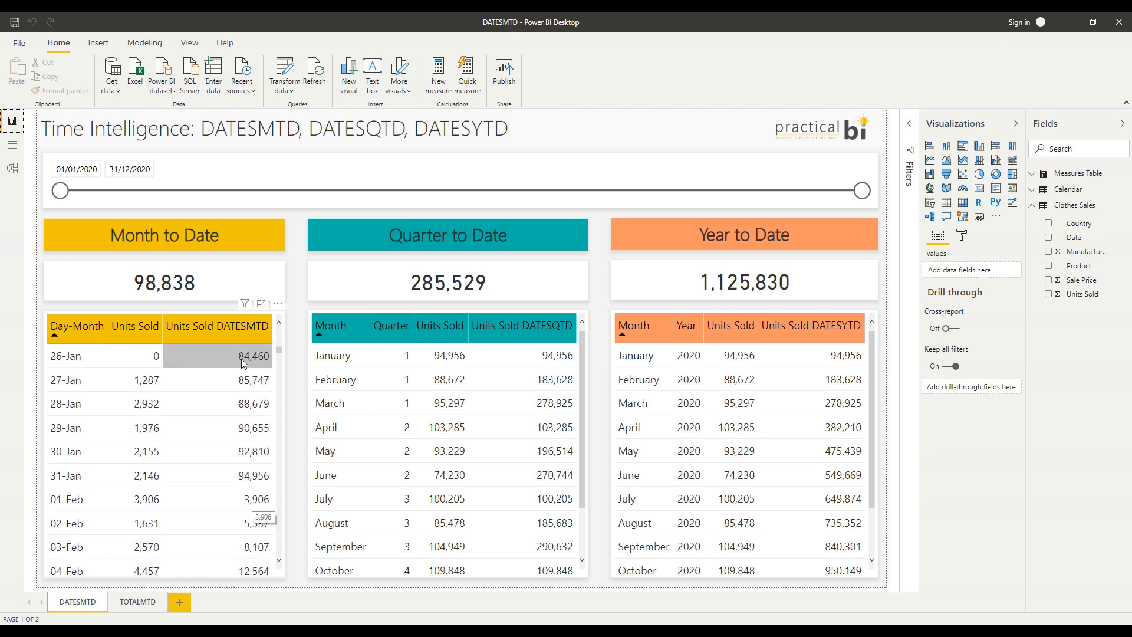
mouse_move(261, 486)
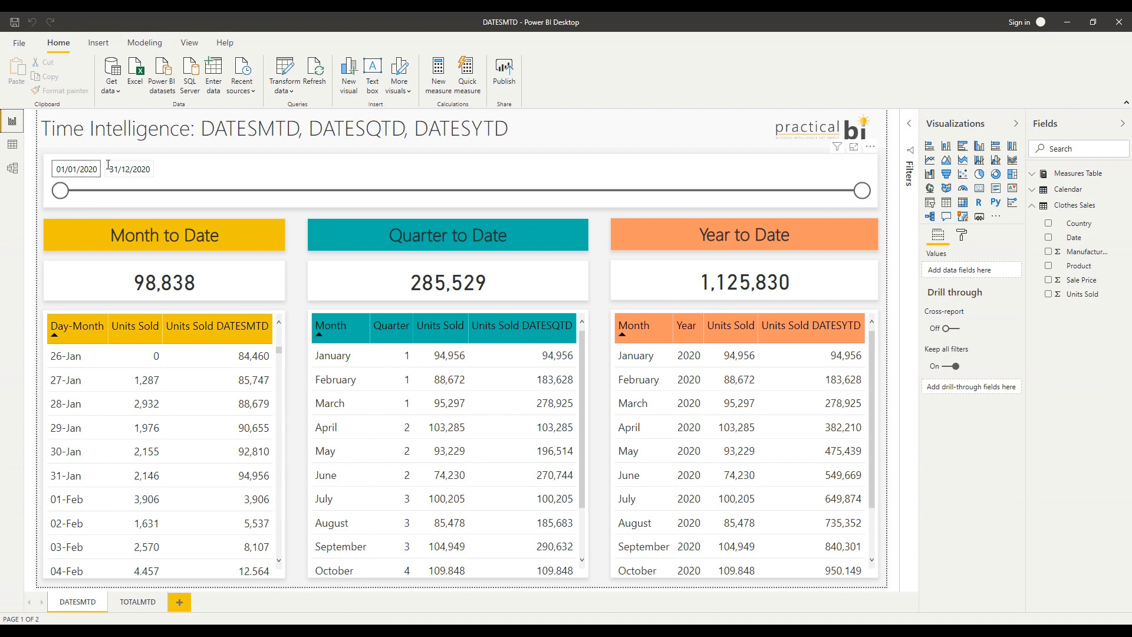
Set the date slicer's end date to 31 January 2020 so all three cards show 94,956.
click(128, 169)
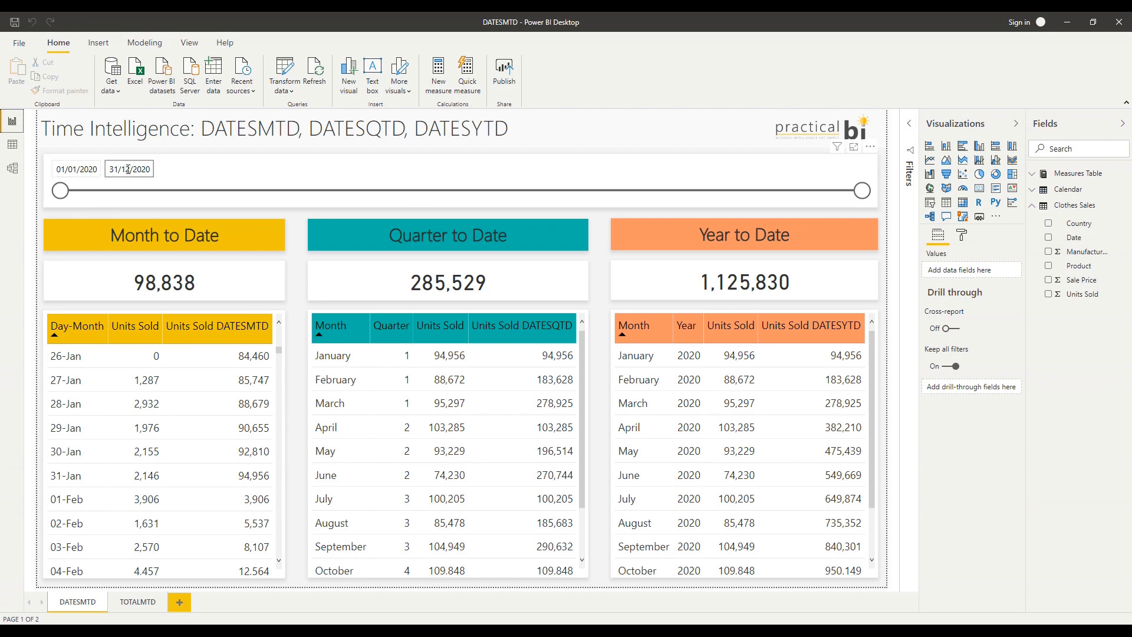
click(129, 169)
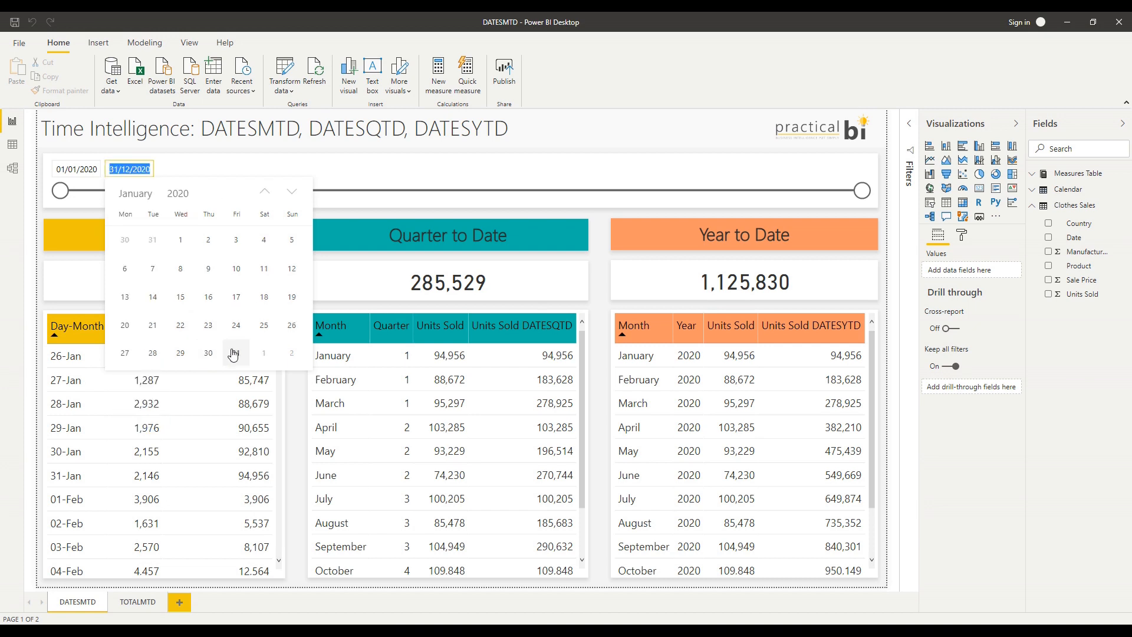
click(236, 353)
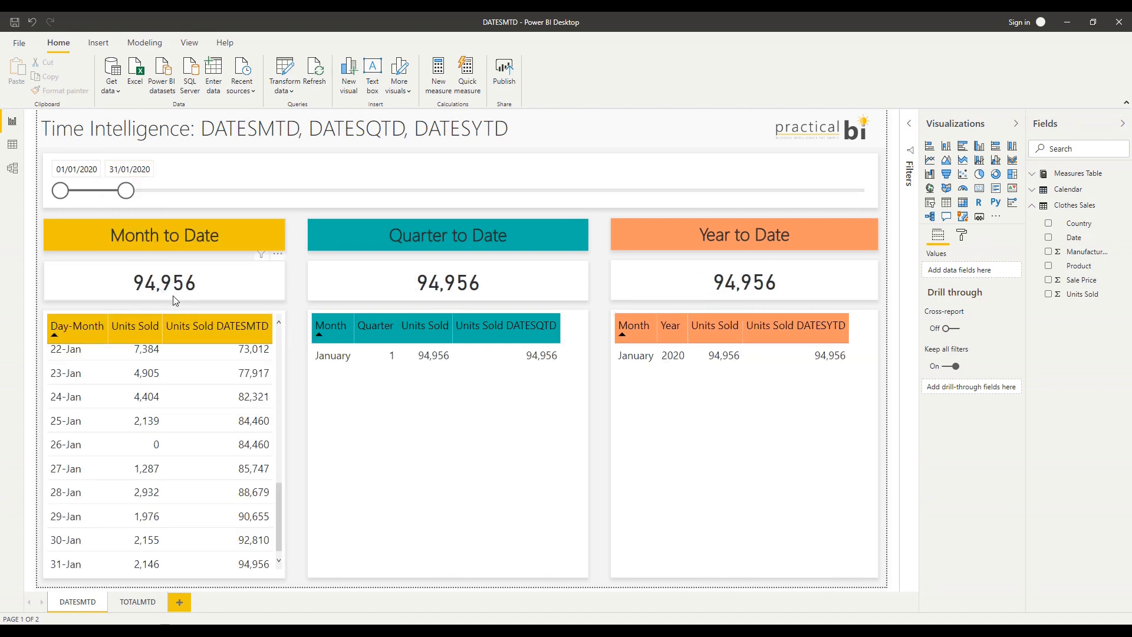
Drag the slicer's end handle through late January dates, then back to 31/12/2020.
drag(131, 190, 121, 190)
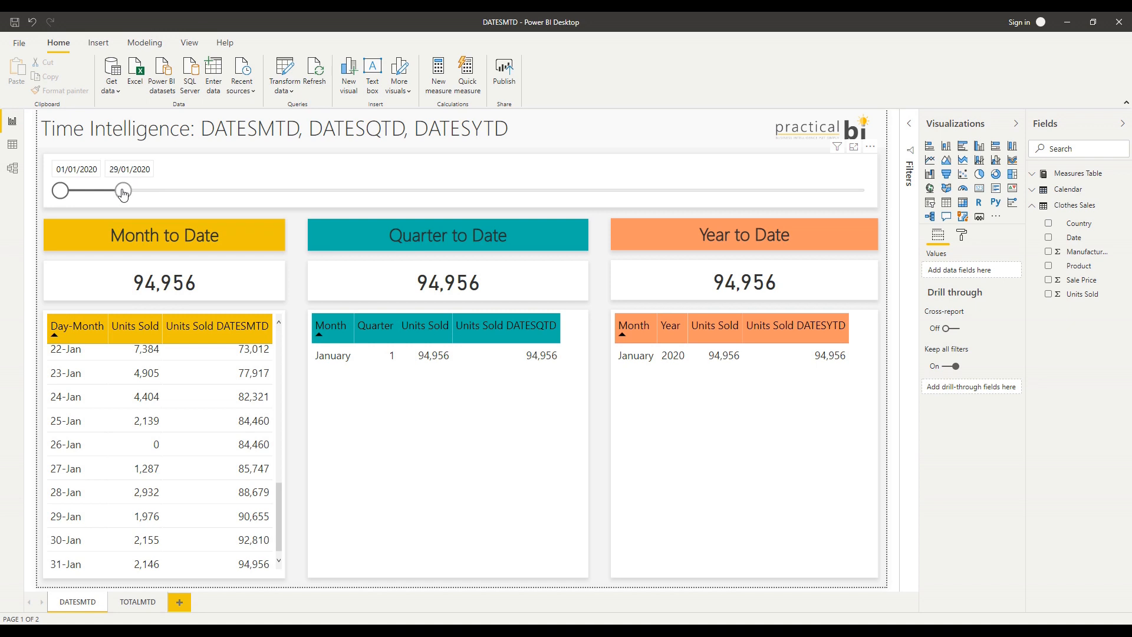
drag(123, 190, 111, 190)
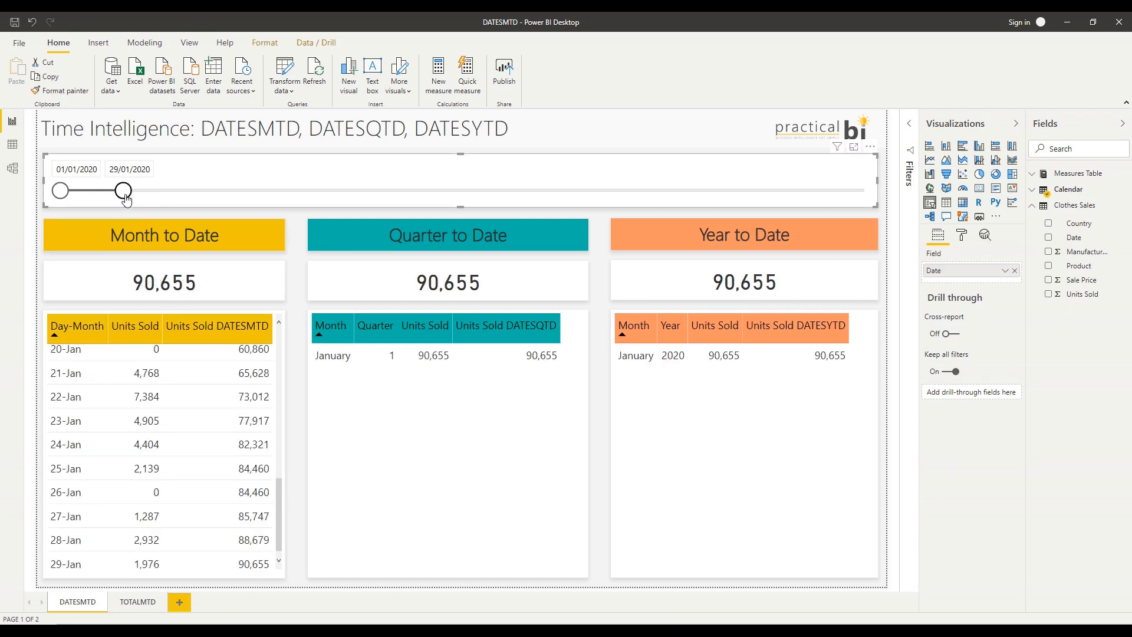
mouse_move(122, 191)
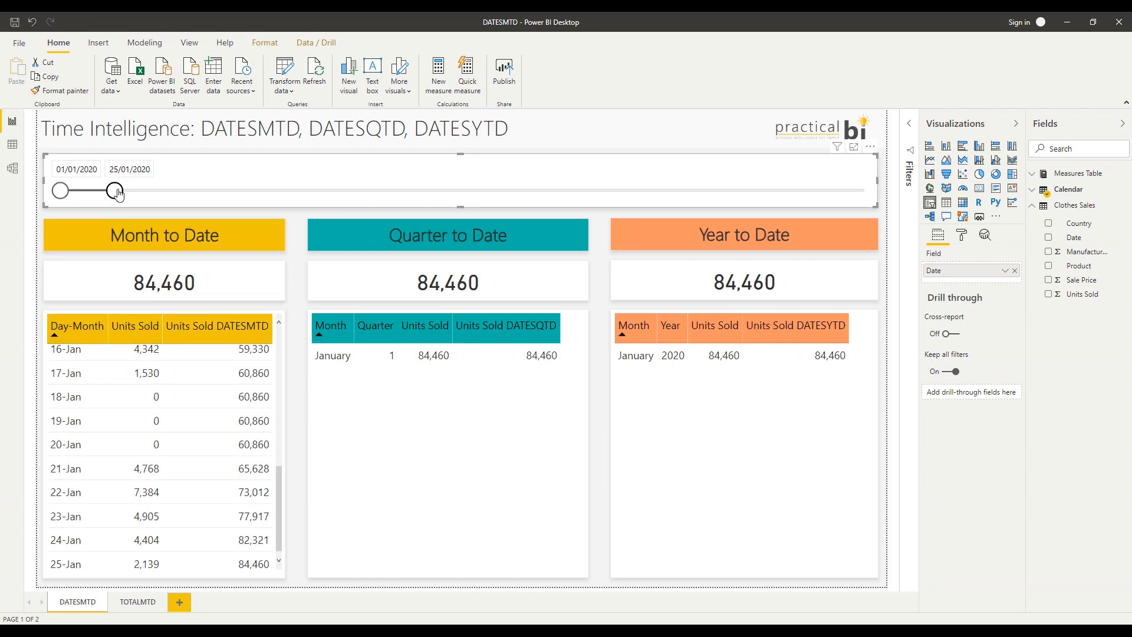
drag(117, 189, 759, 190)
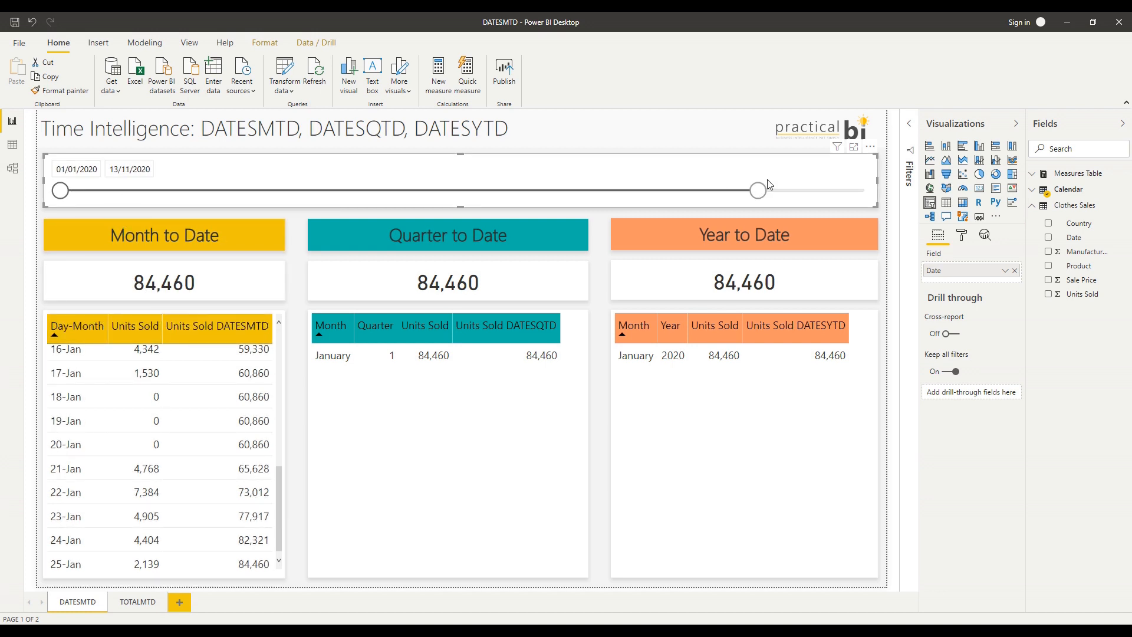
drag(757, 190, 862, 190)
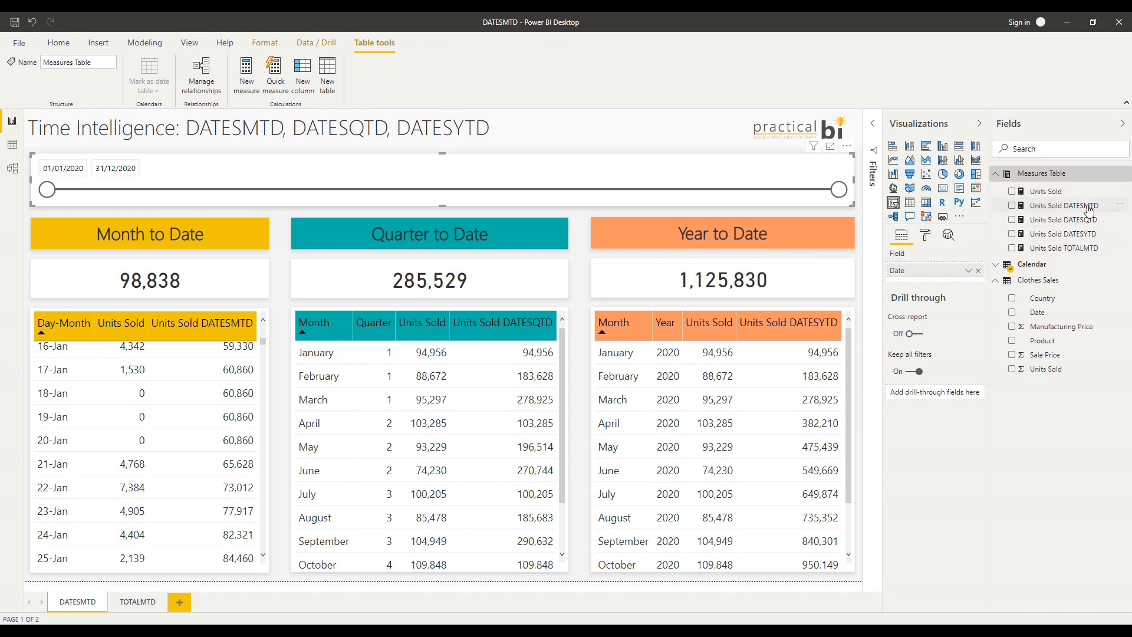
click(1069, 205)
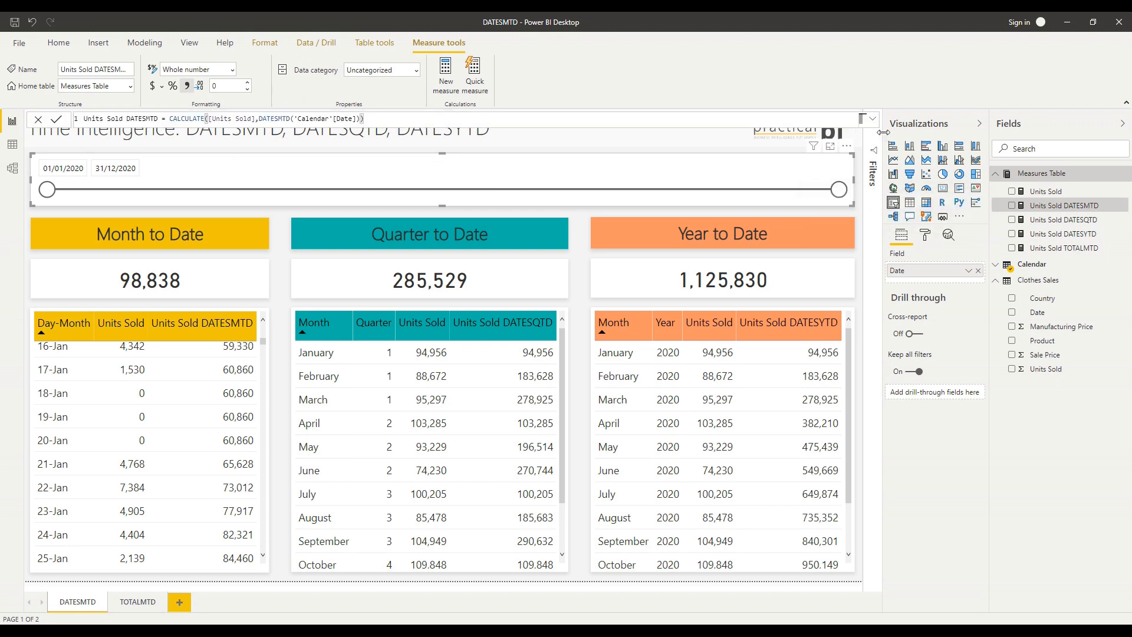
mouse_move(171, 133)
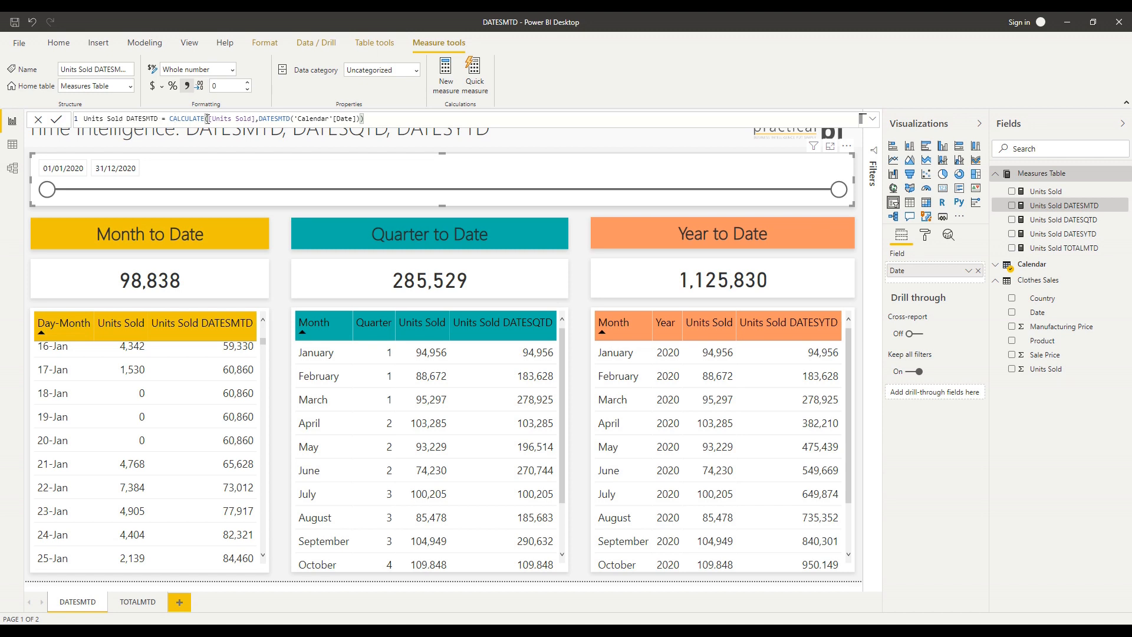
double_click(231, 118)
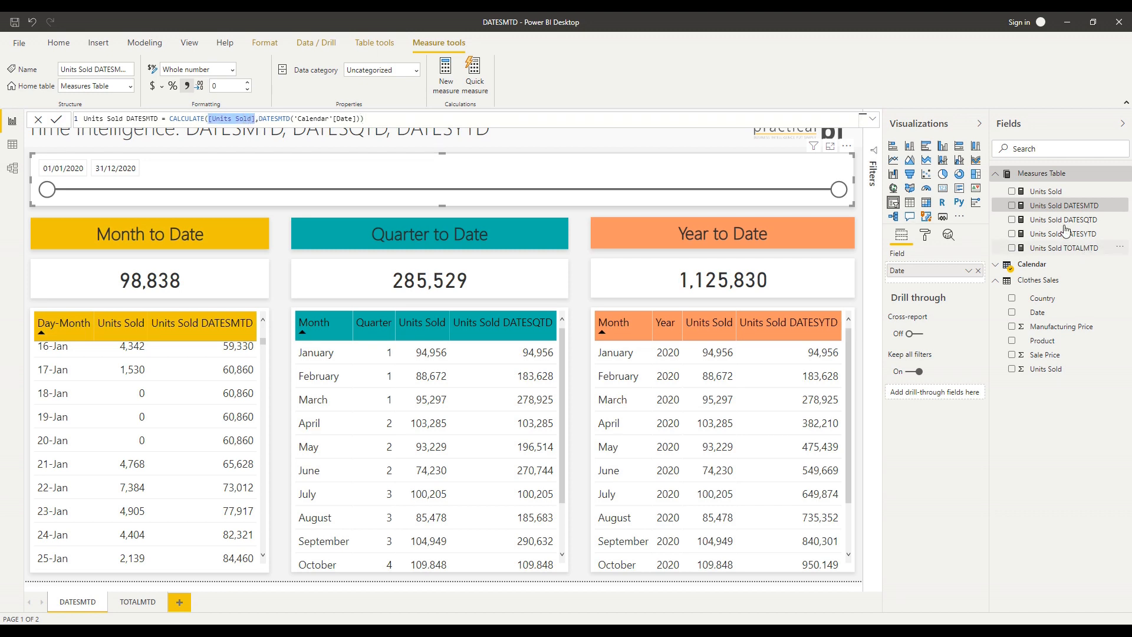
Show the Units Sold measure as SUM('Clothes Sales'[Units Sold])+0.
click(1045, 191)
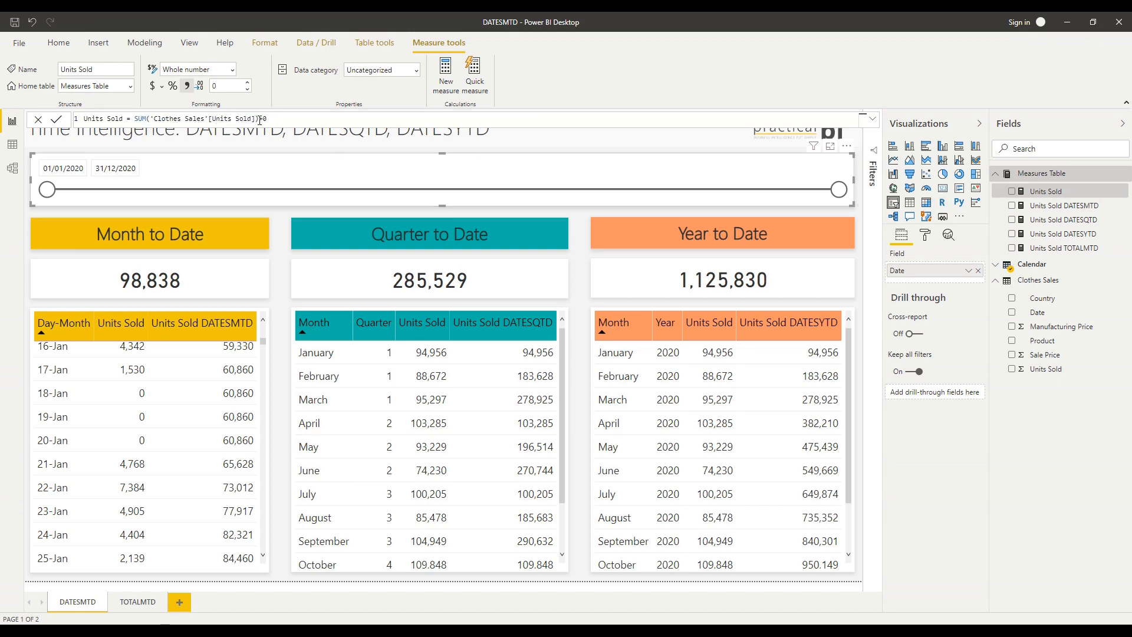
text(+0)
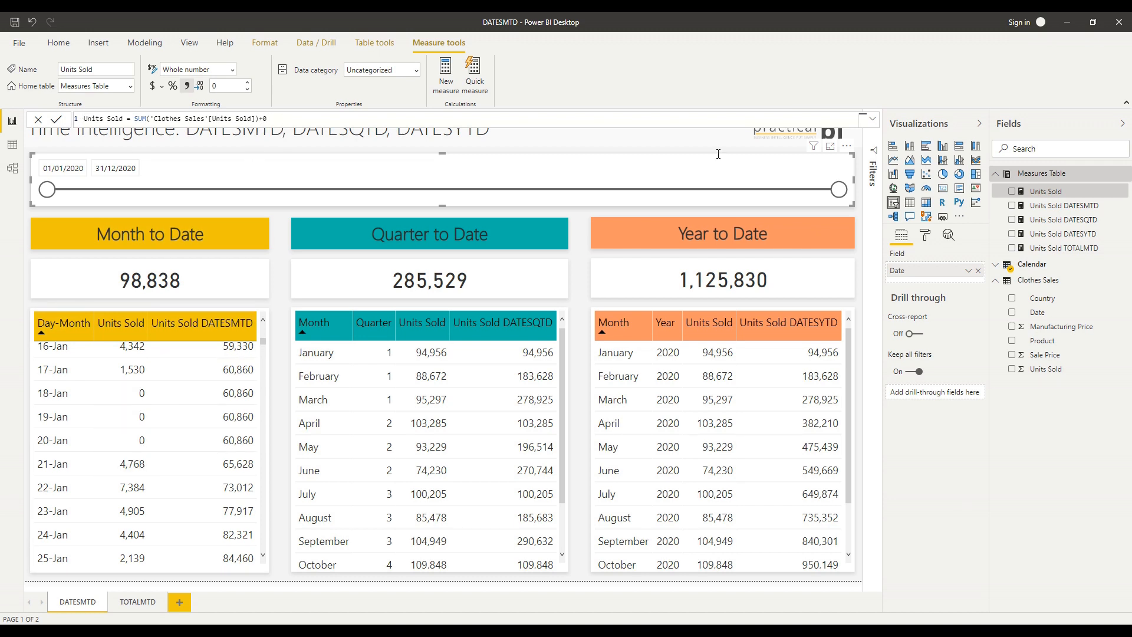
Show the Units Sold DATESMTD formula, CALCULATE([Units Sold], DATESMTD('Calendar'[Date])).
click(1064, 205)
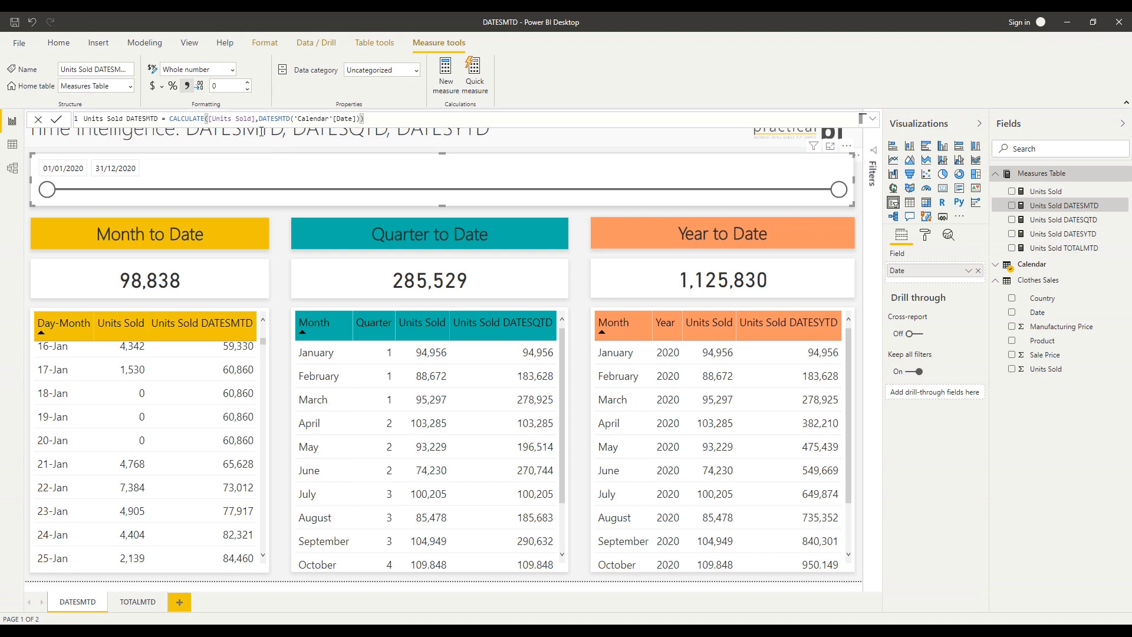
mouse_move(283, 257)
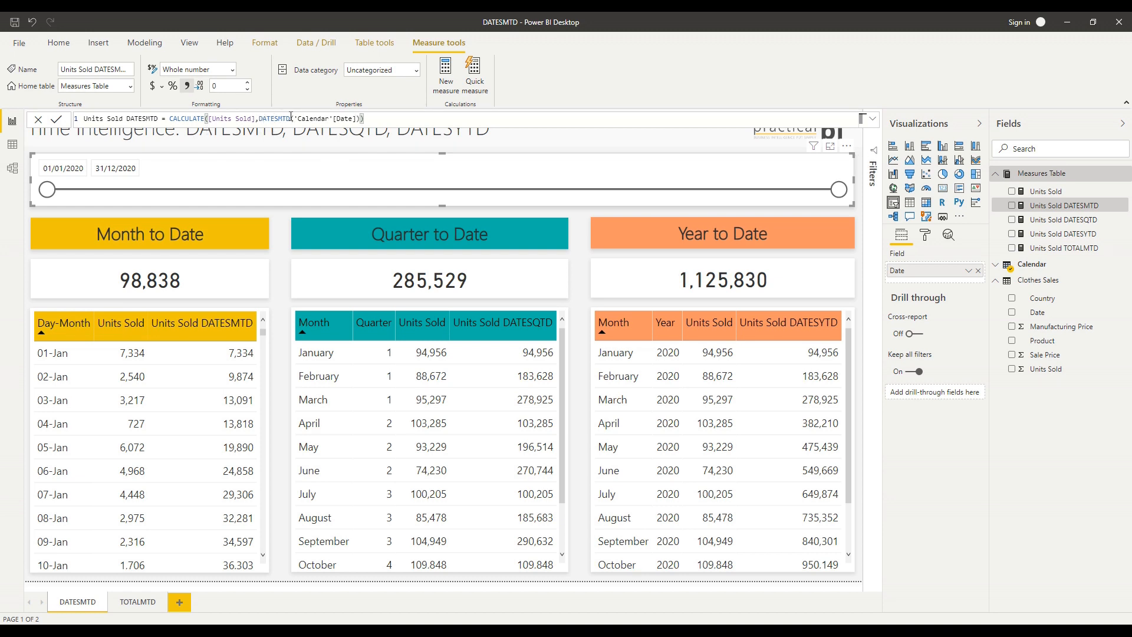
mouse_move(296, 251)
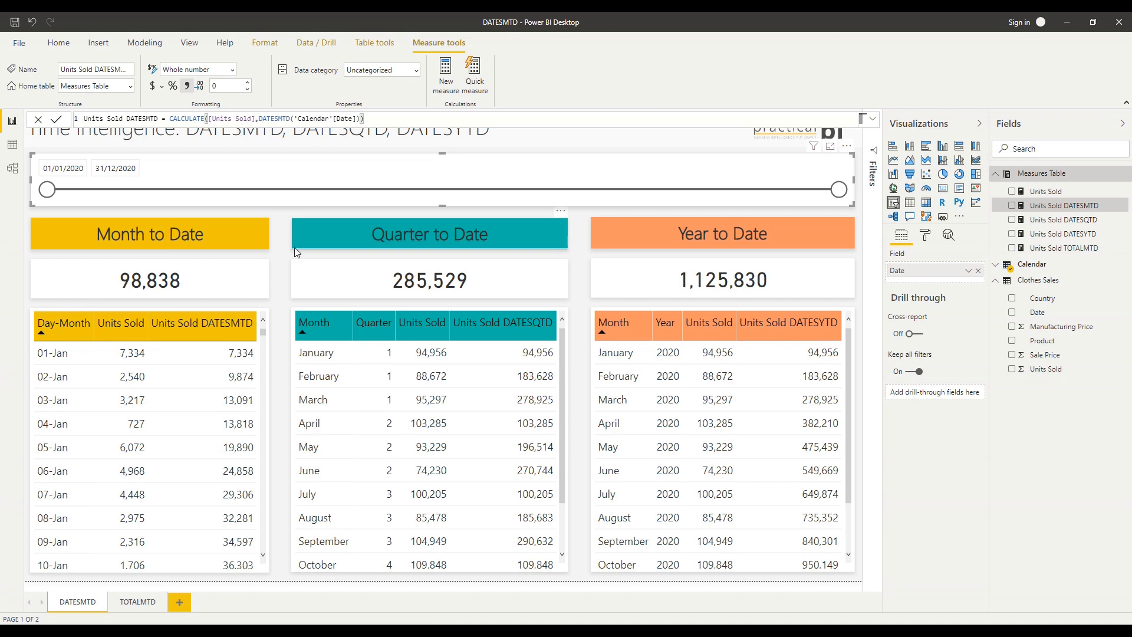
Leave the formula bar and select the next measure in the Measures Table.
click(57, 42)
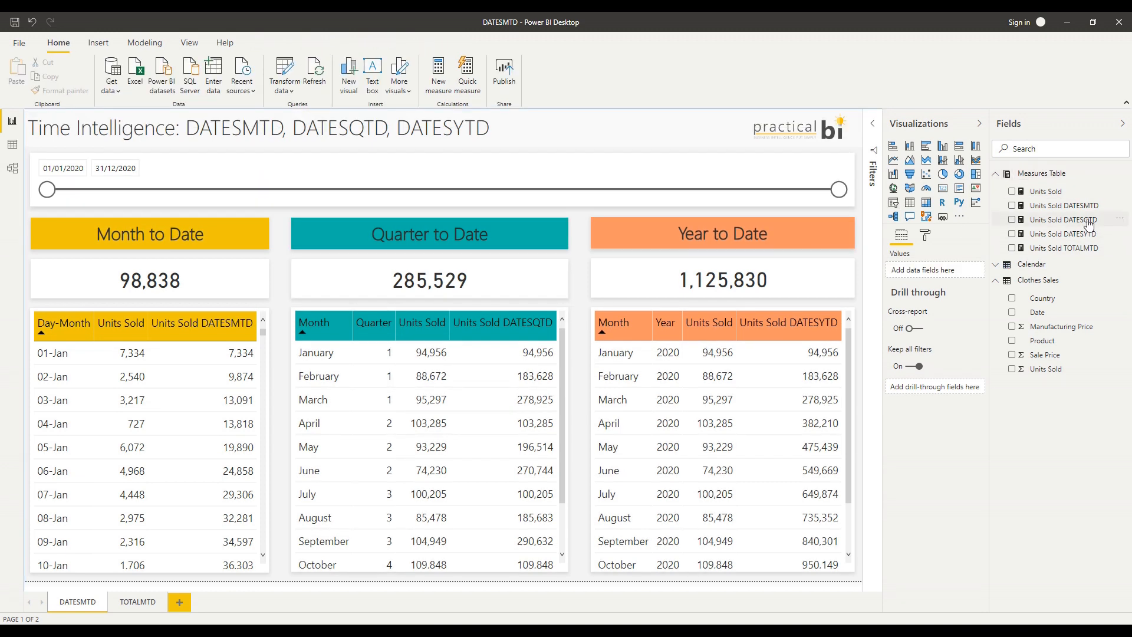
click(1064, 219)
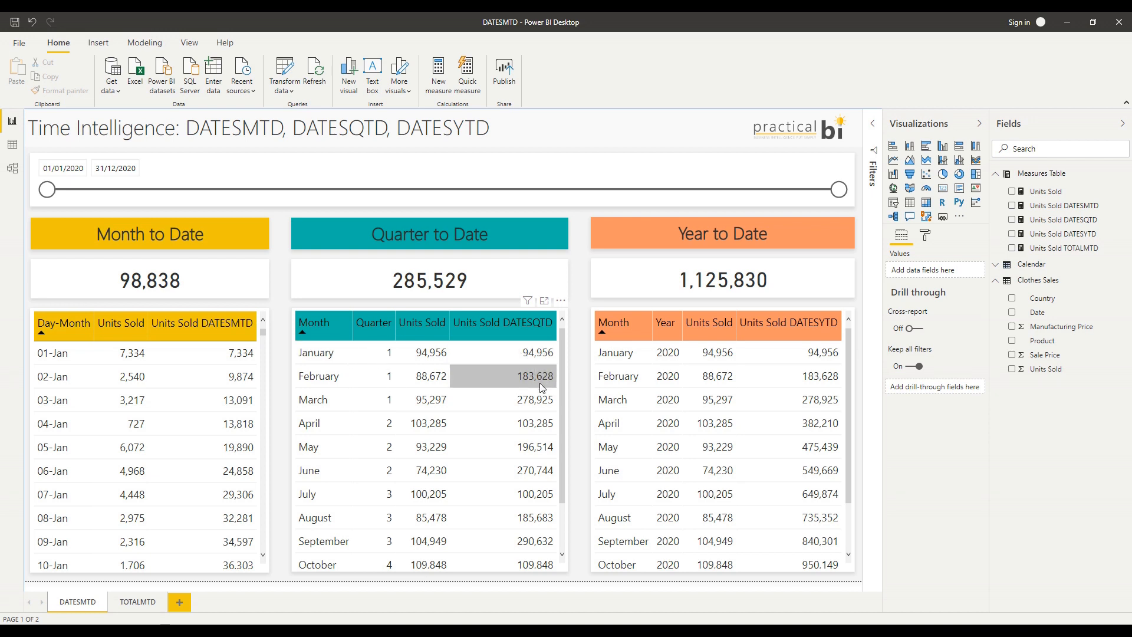
mouse_move(545, 427)
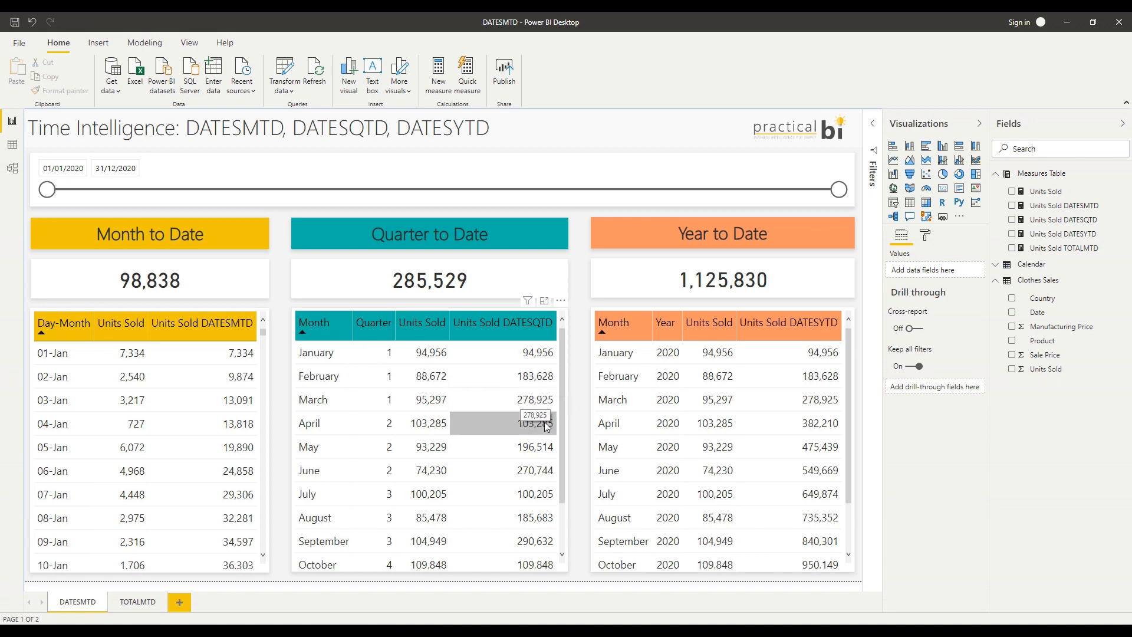
mouse_move(552, 438)
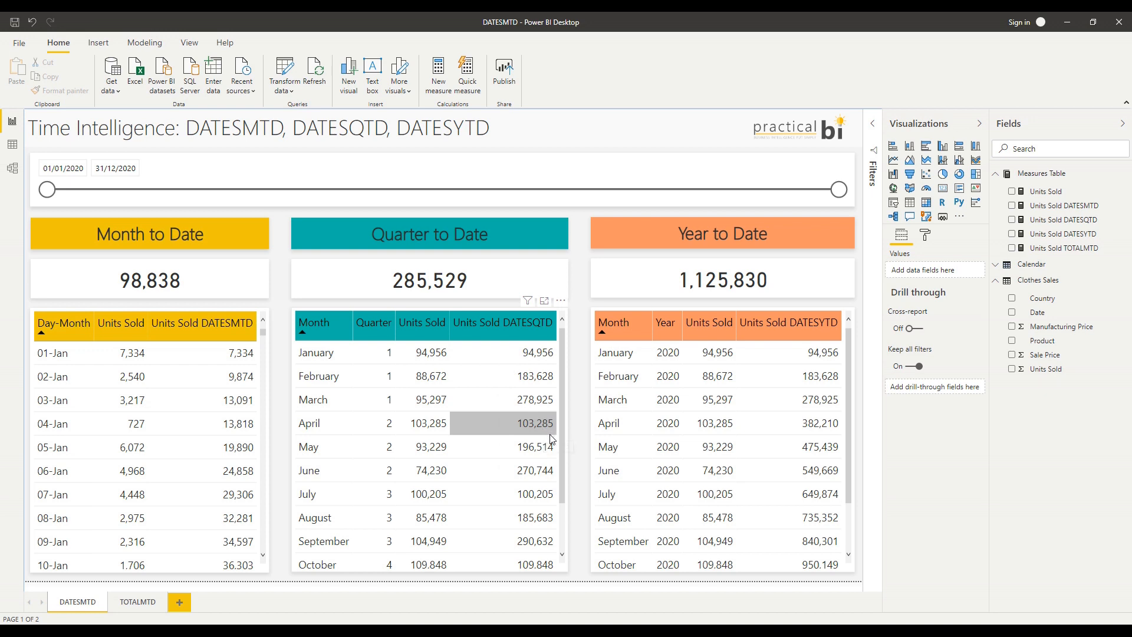
mouse_move(544, 471)
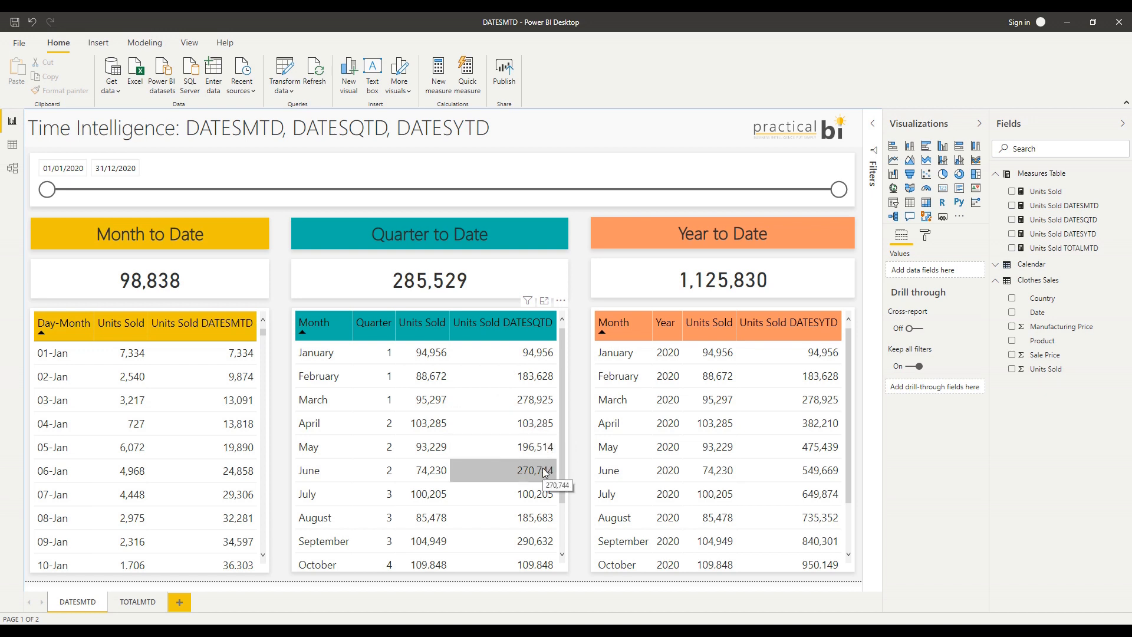
mouse_move(585, 414)
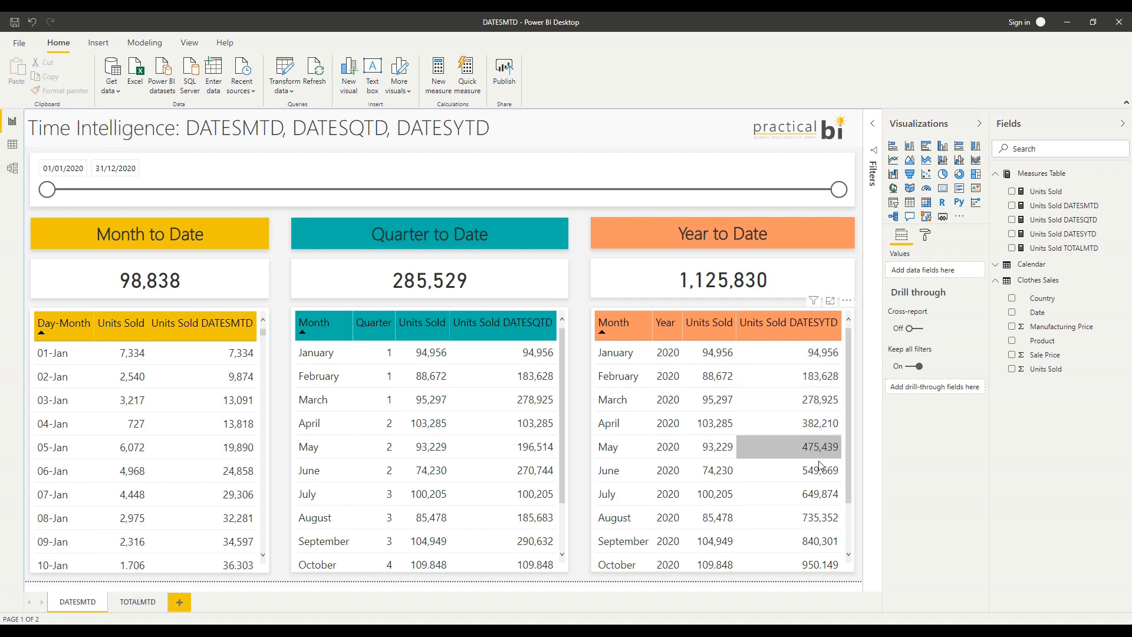
mouse_move(818, 541)
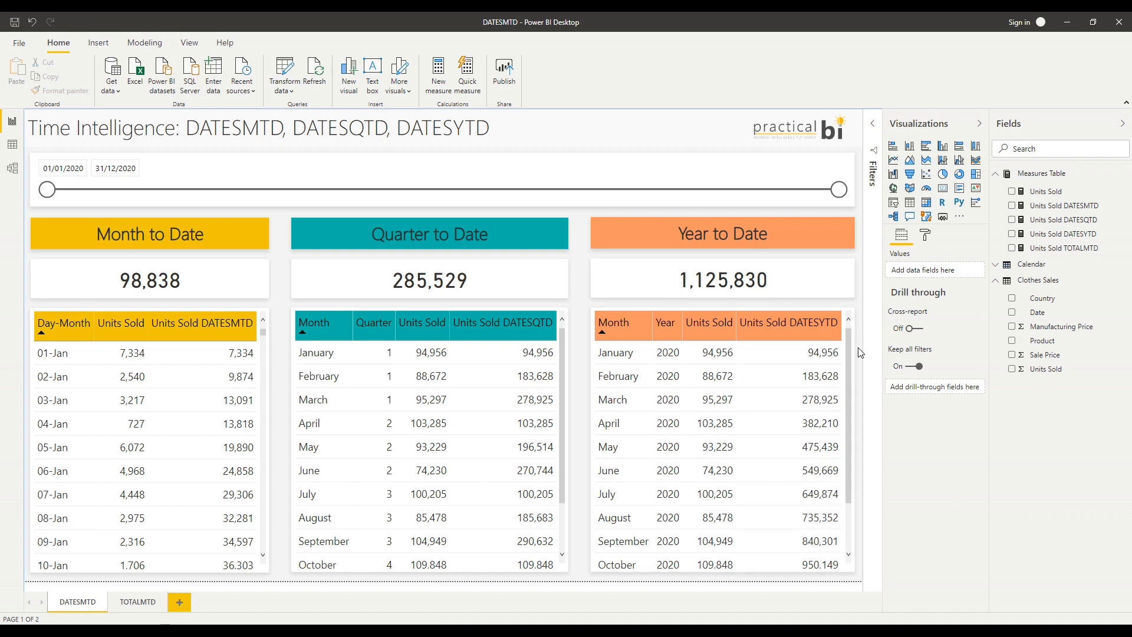
click(1061, 234)
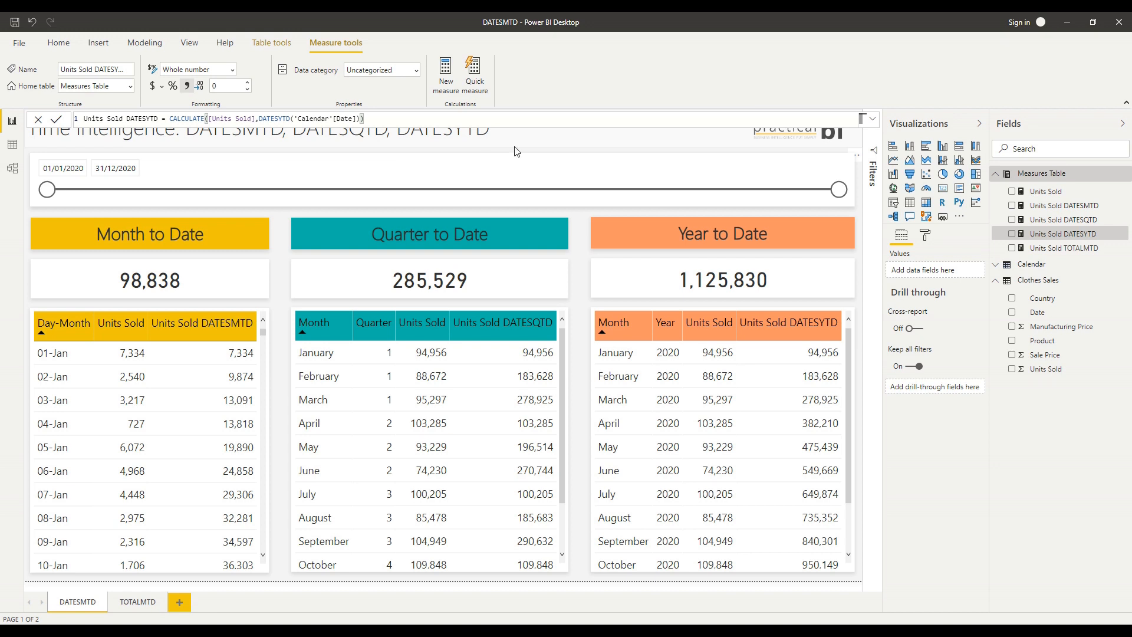
mouse_move(864, 237)
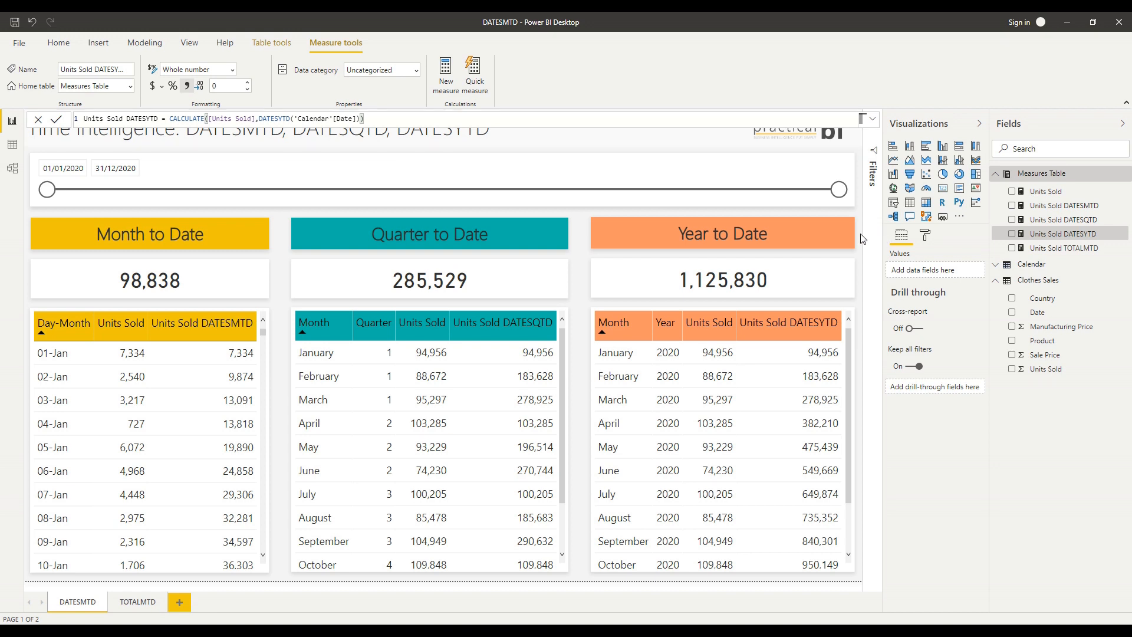
click(56, 42)
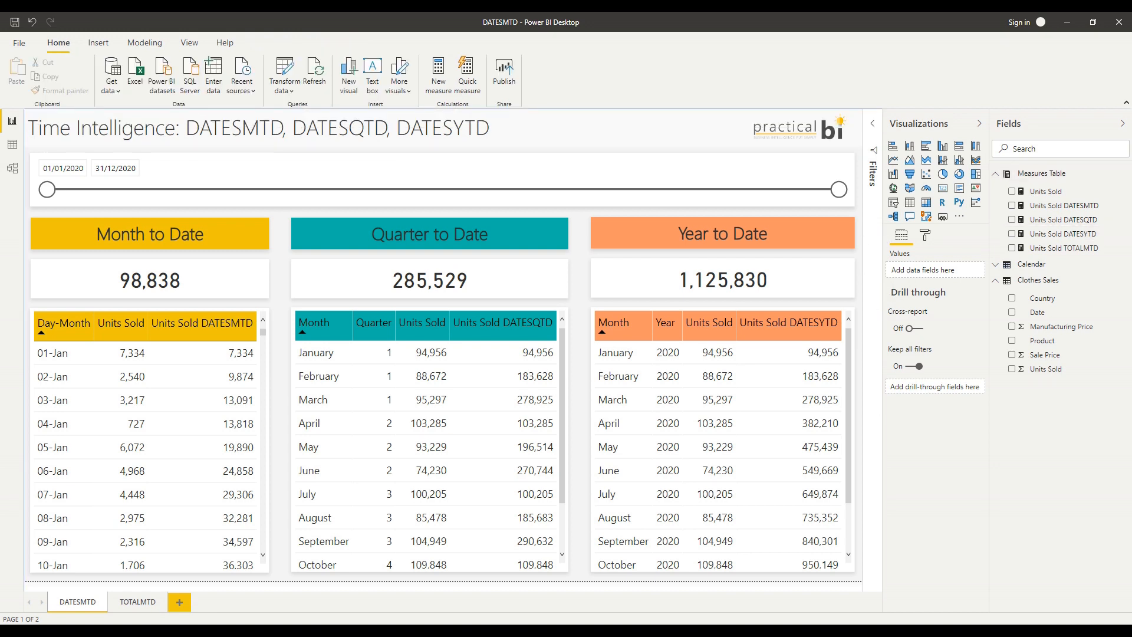
mouse_move(136, 593)
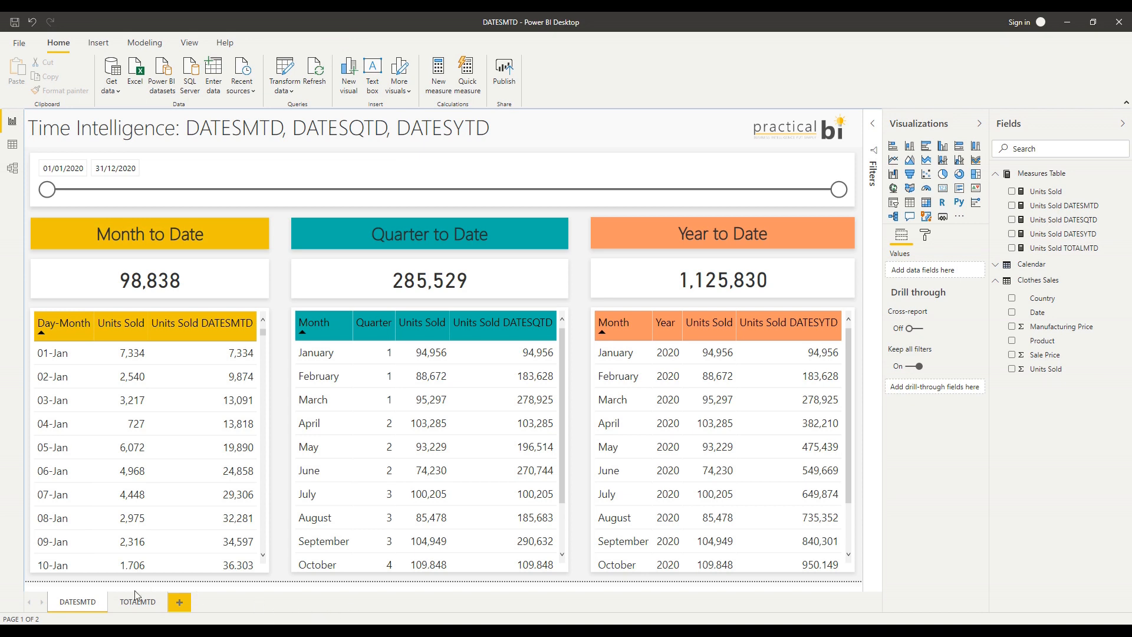
mouse_move(136, 601)
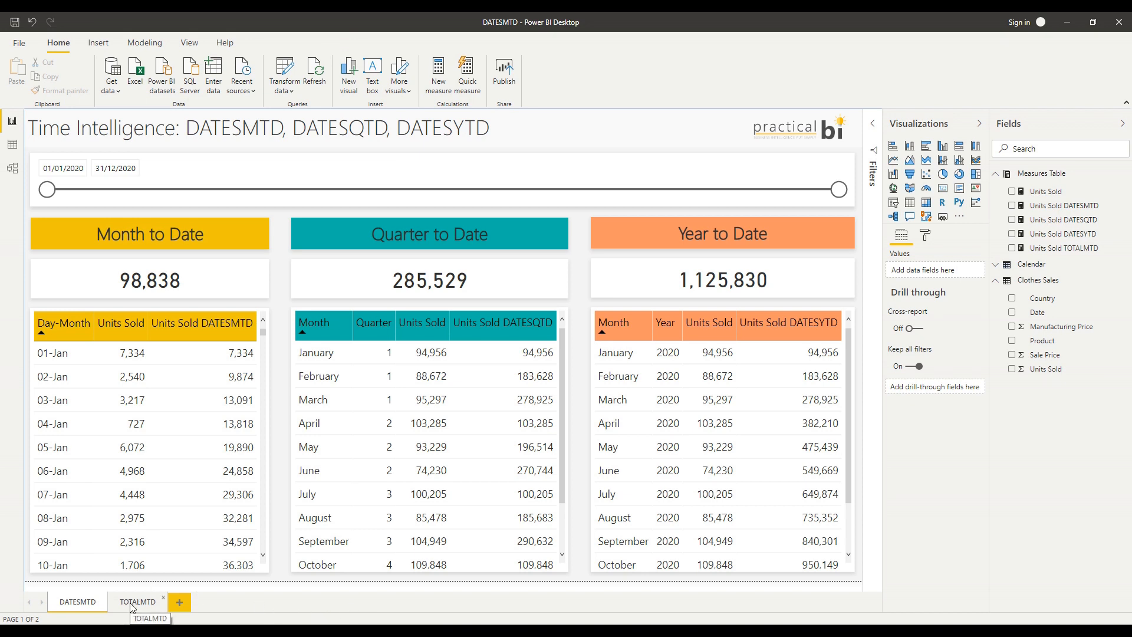
Switch to the TOTALMTD report page comparing DATESMTD and TOTALMTD running totals.
click(136, 601)
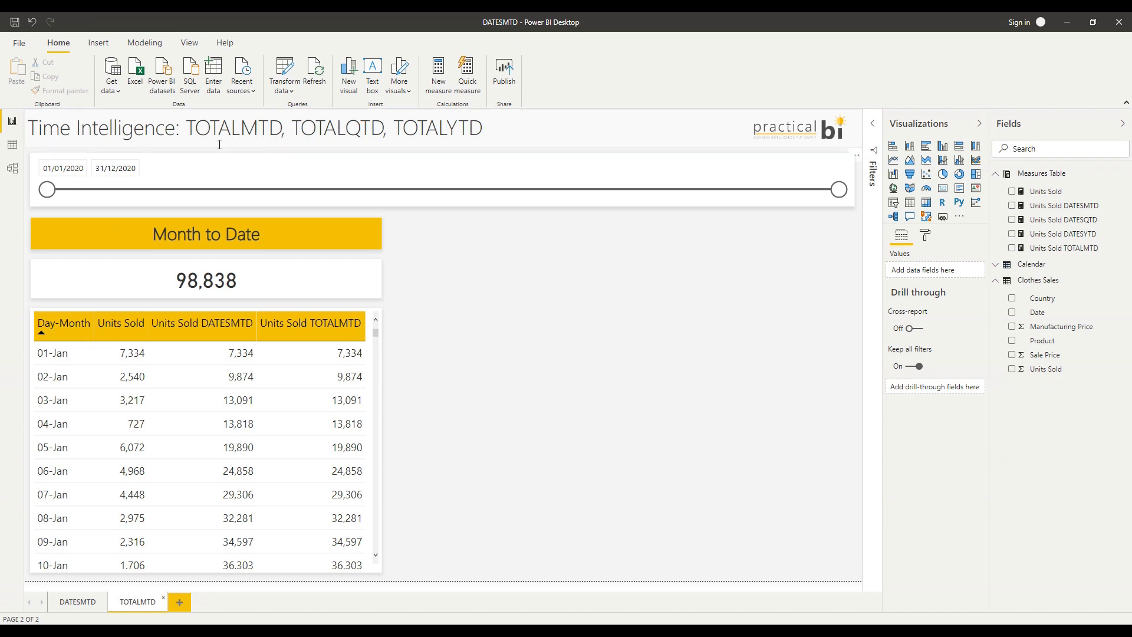
mouse_move(297, 129)
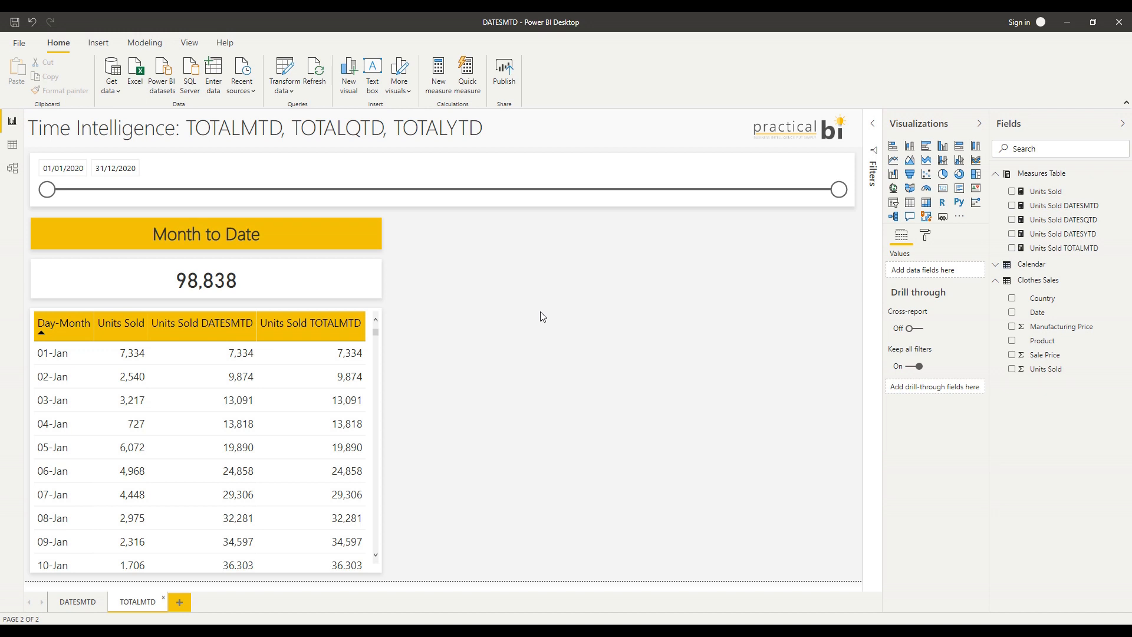
mouse_move(372, 347)
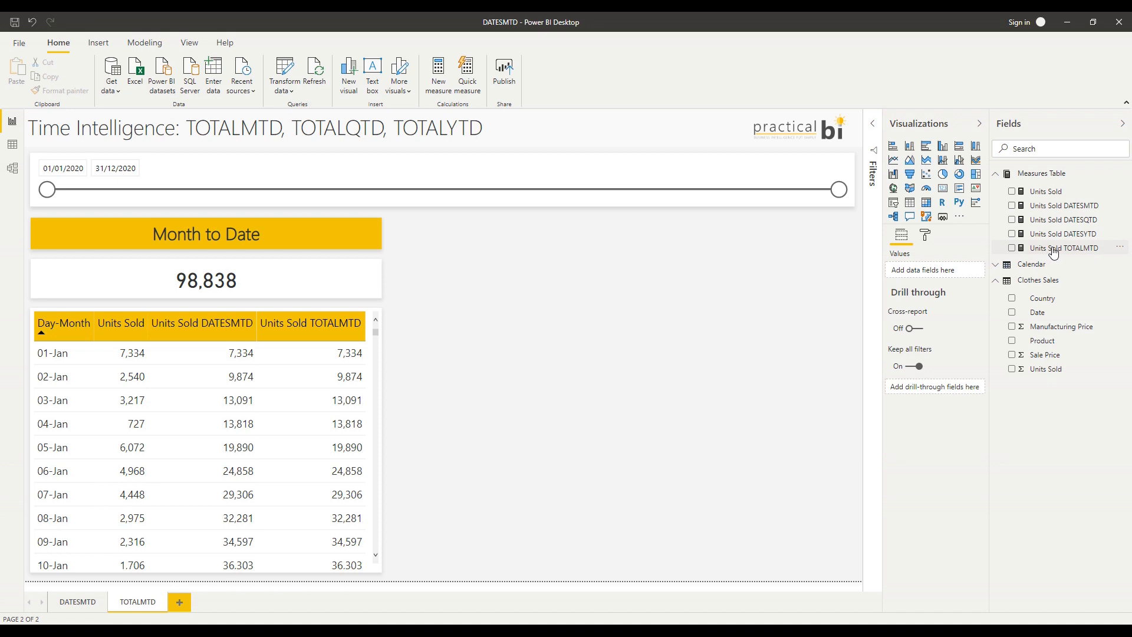
Show the Units Sold TOTALMTD formula, TOTALMTD([Units Sold], 'Calendar'[Date]).
click(1063, 248)
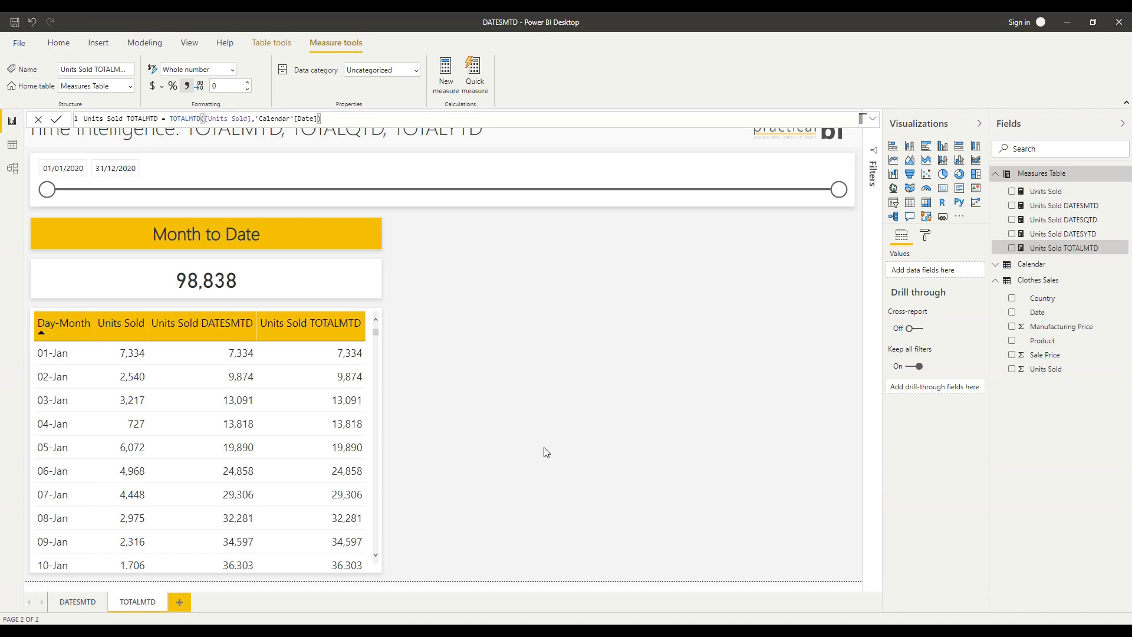
mouse_move(549, 420)
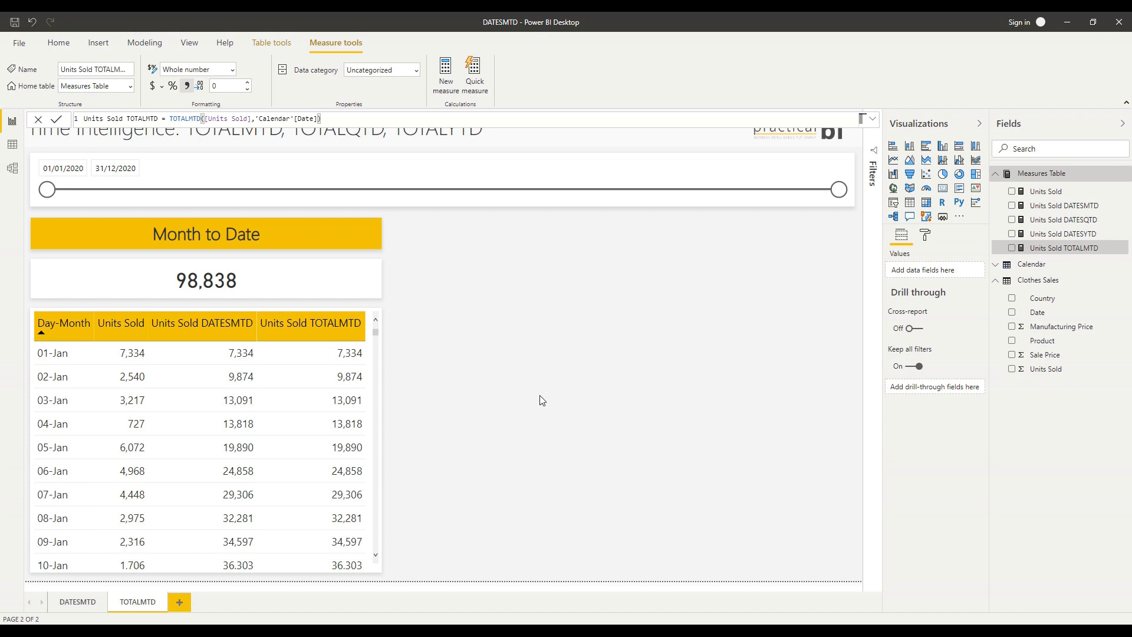
mouse_move(533, 368)
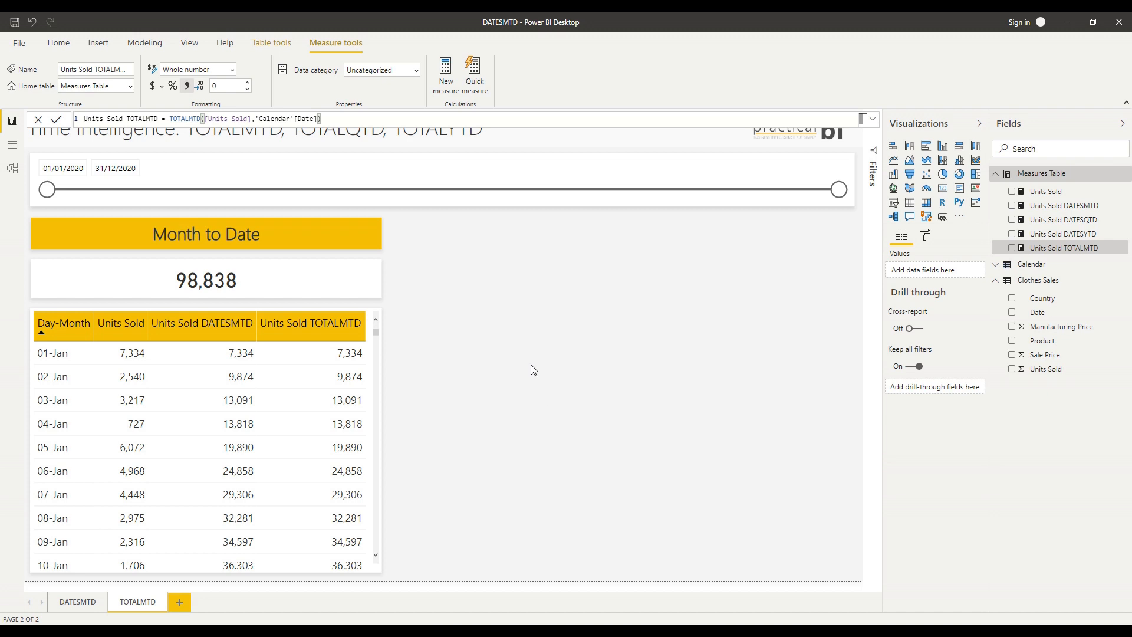
mouse_move(545, 329)
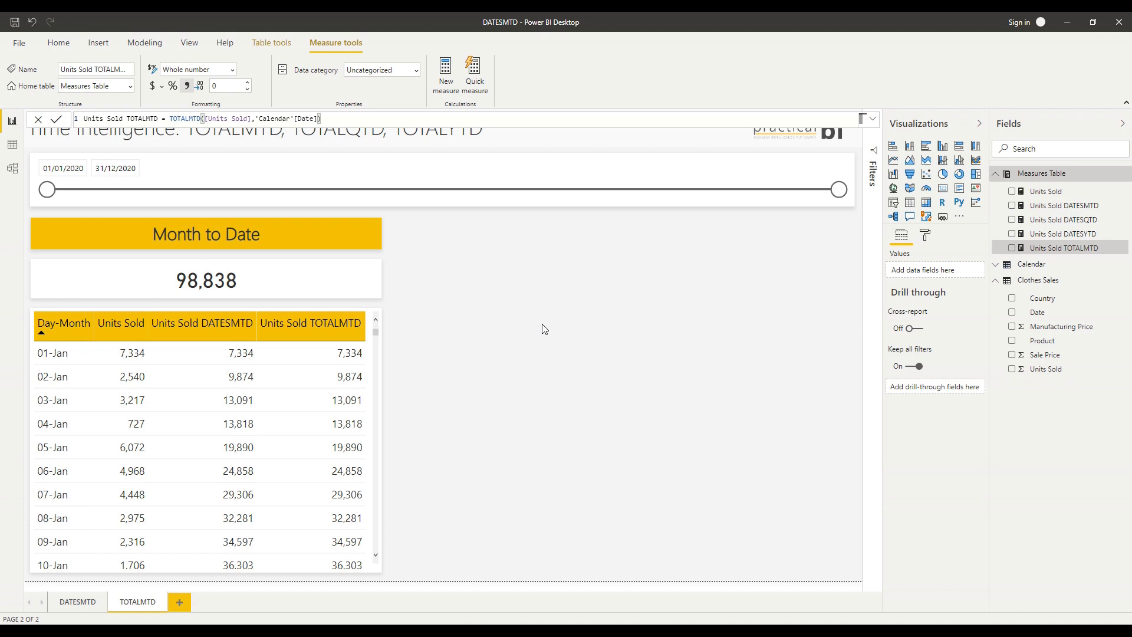
mouse_move(525, 314)
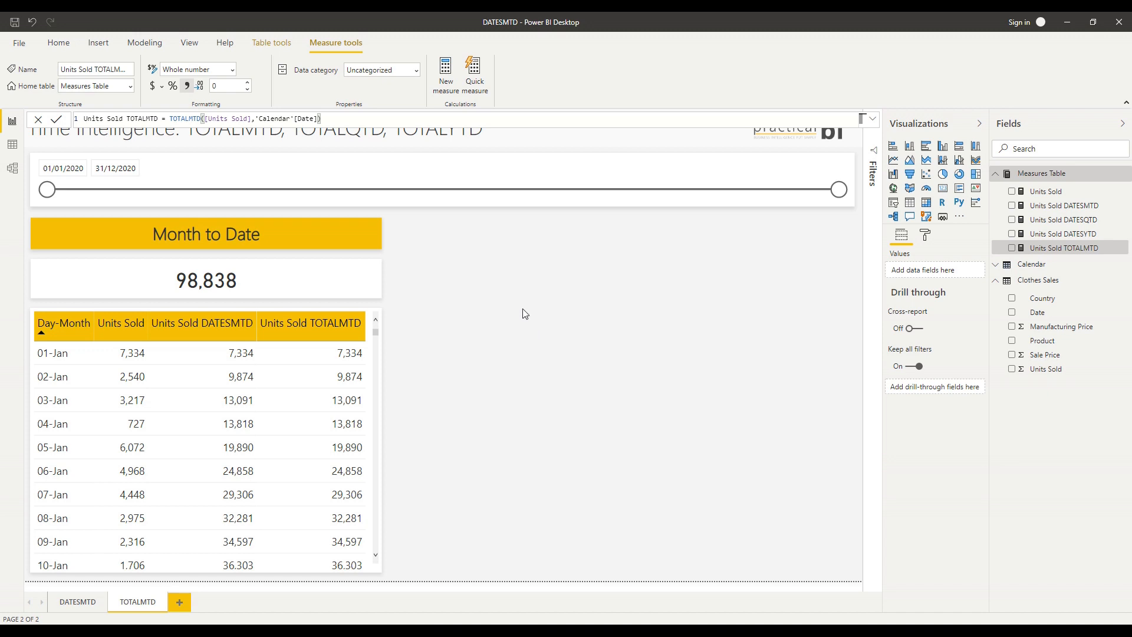
mouse_move(517, 310)
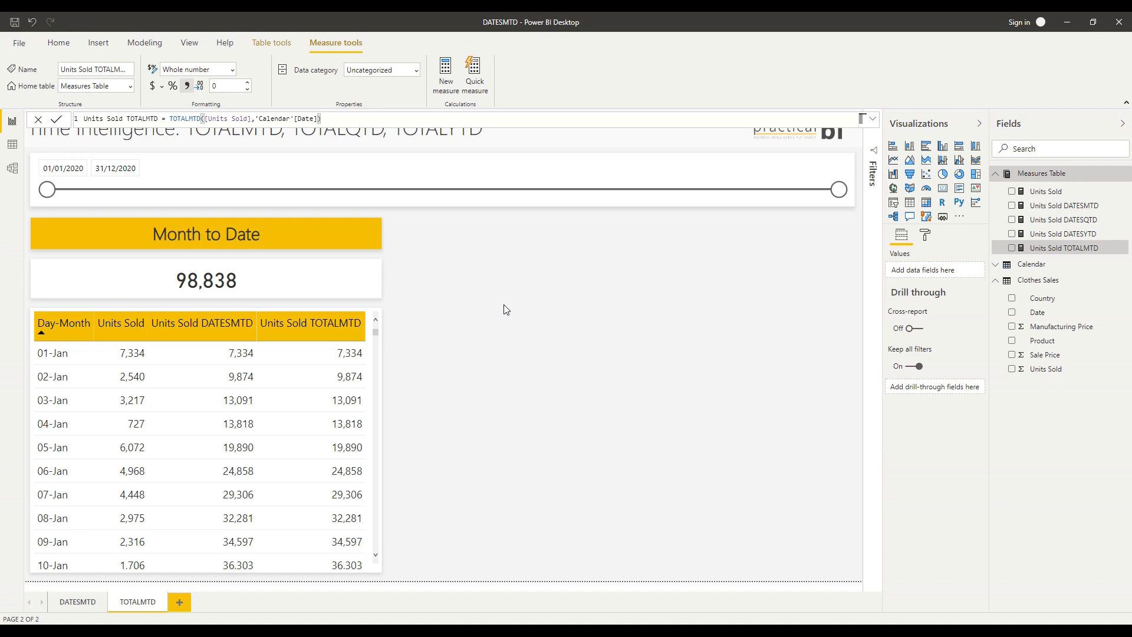
mouse_move(526, 274)
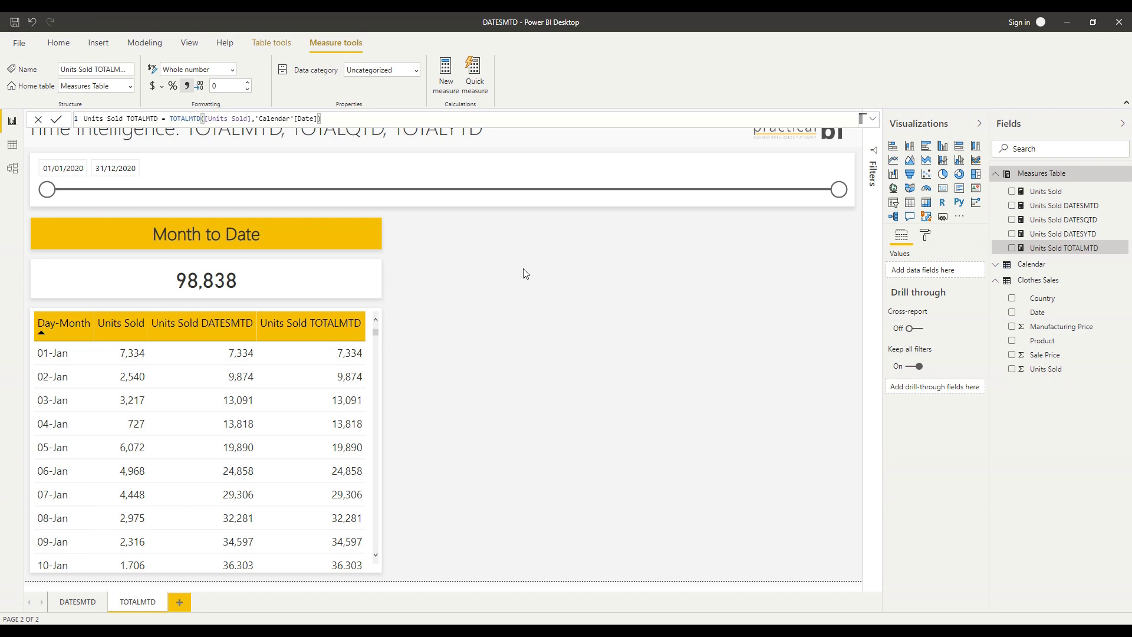
mouse_move(540, 290)
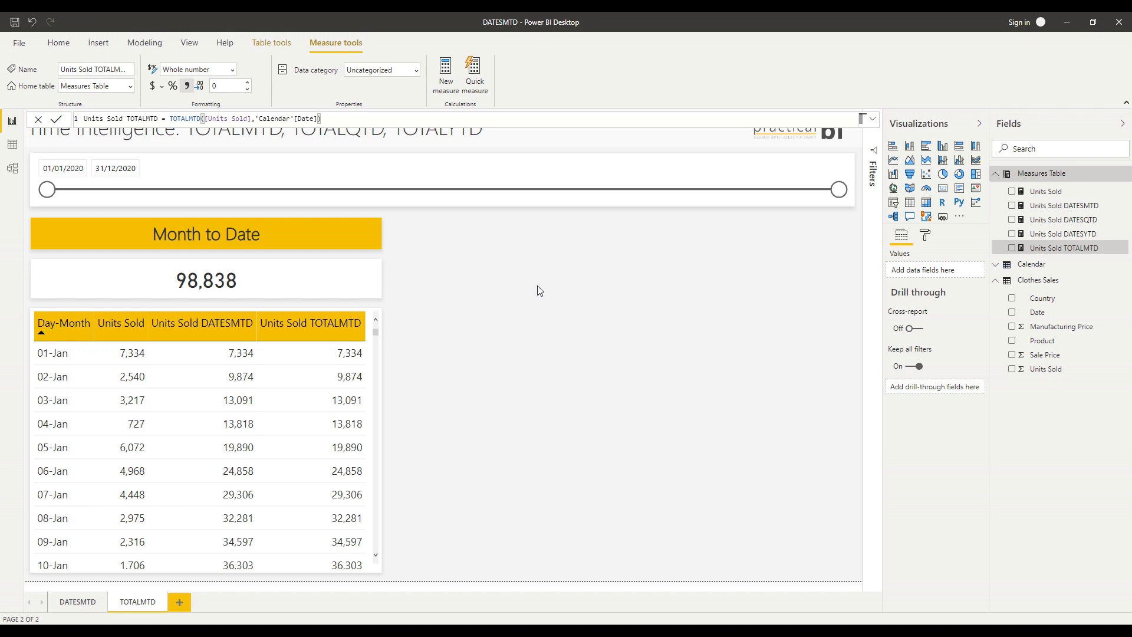